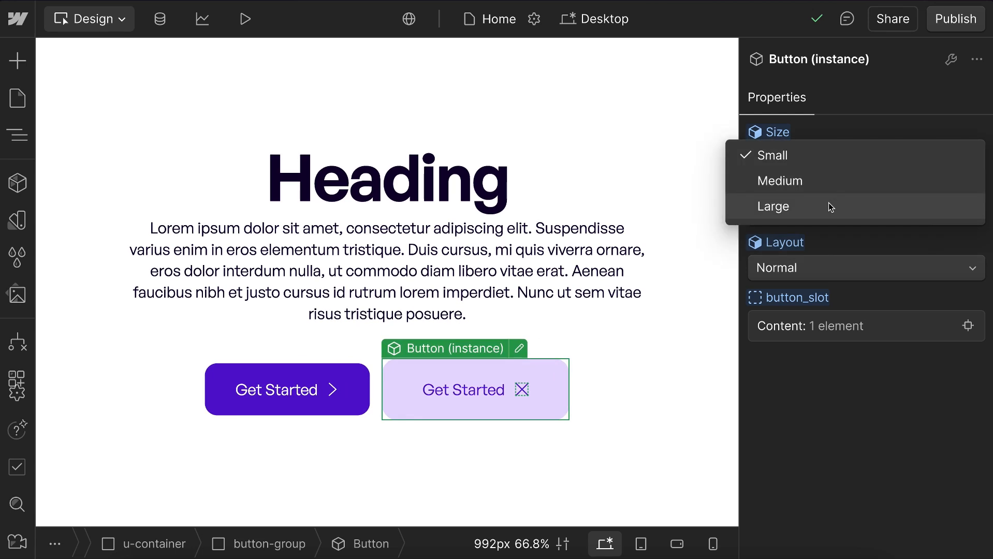
mouse_move(838, 200)
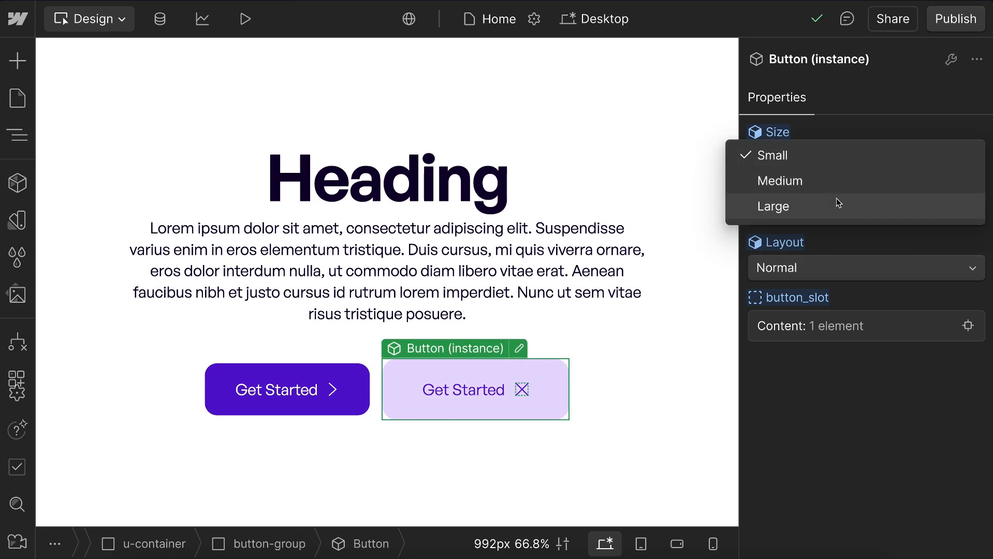
Step: Switch the Button instance to Small size, Secondary style and Reversed layout via its property dropdowns
left_click(772, 155)
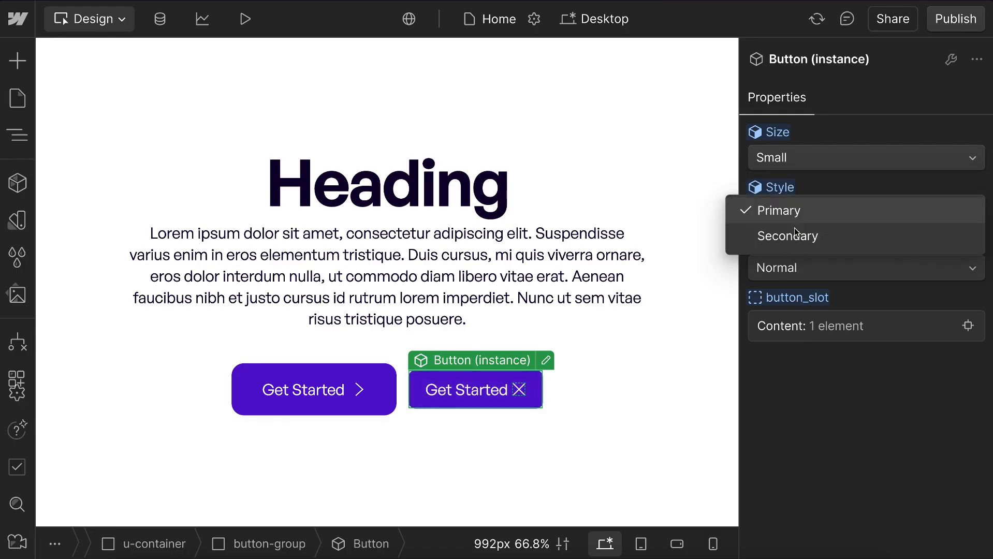
left_click(787, 235)
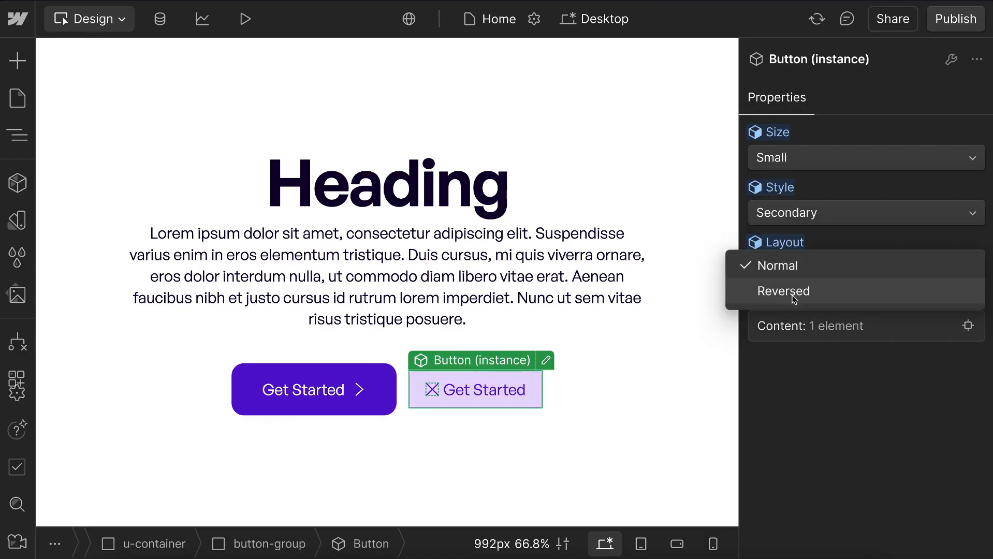
left_click(783, 291)
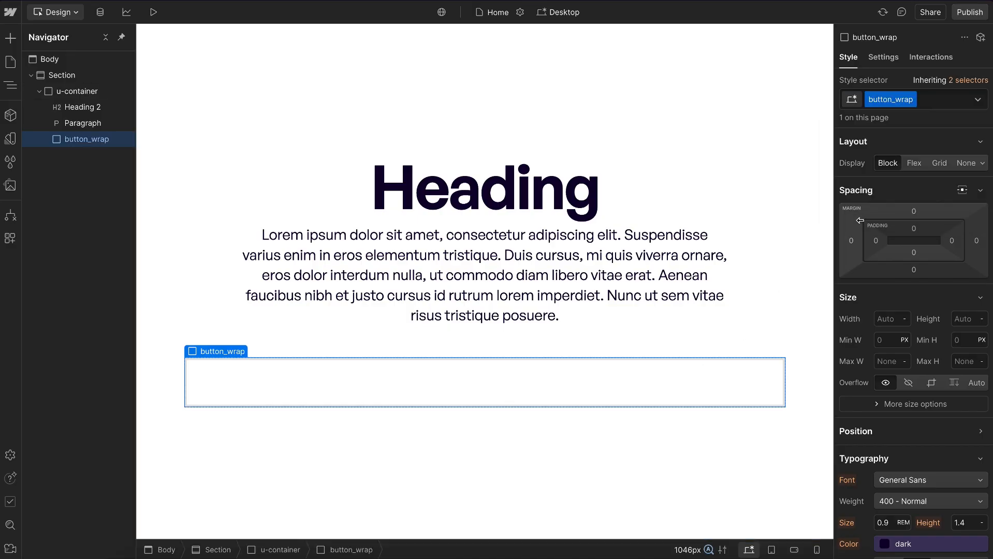
Step: Make button_wrap inline-block and nest a button_content div with 1em/2em padding
left_click(969, 162)
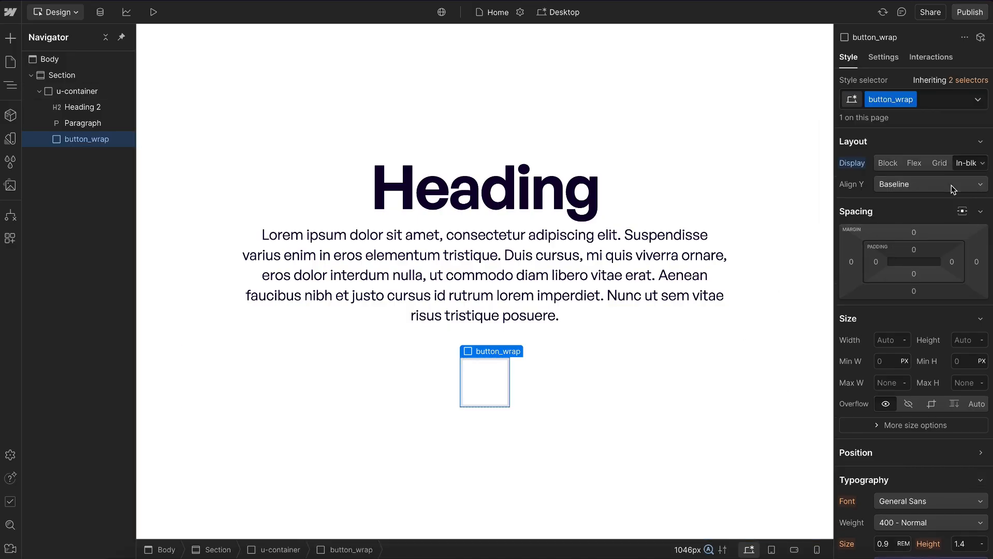
type("di")
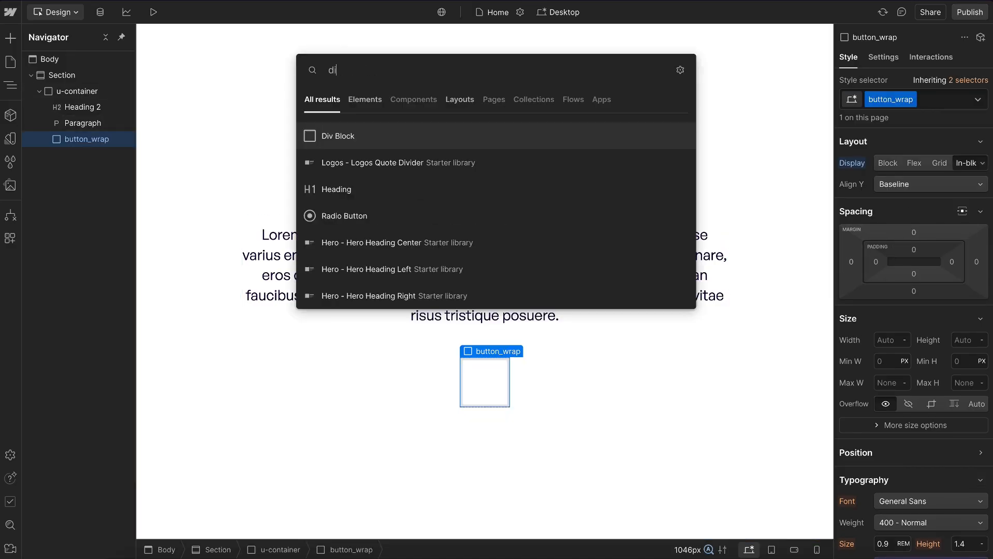
left_click(338, 136)
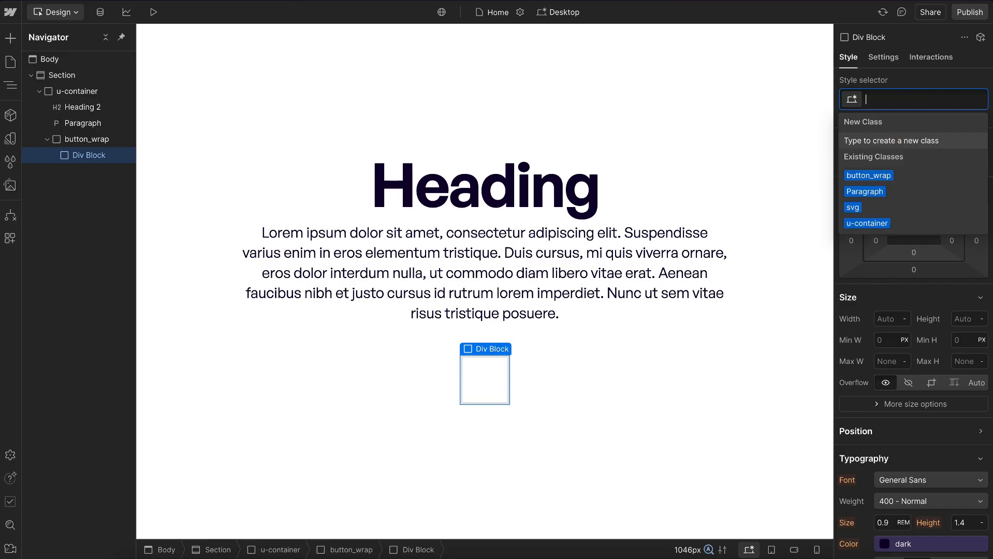
type("button_content")
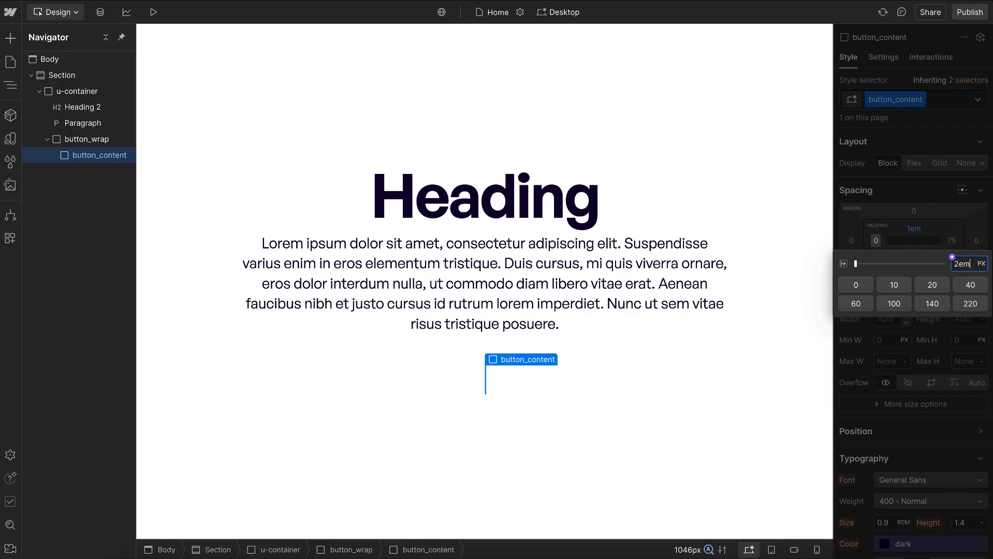
key("Enter")
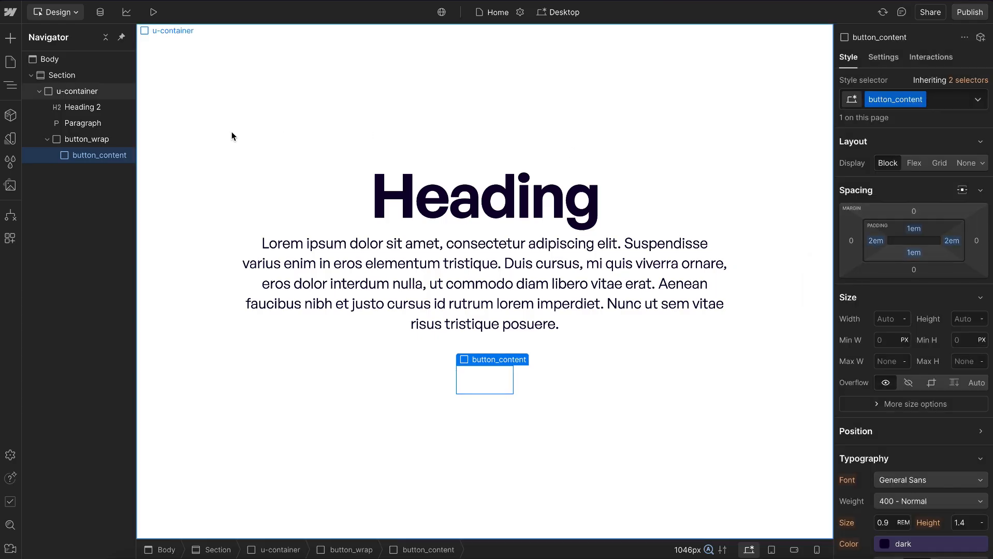
Step: Adjust values 1.4 and 0.9 on the selected button_wrap element
left_click(87, 139)
type("0.8")
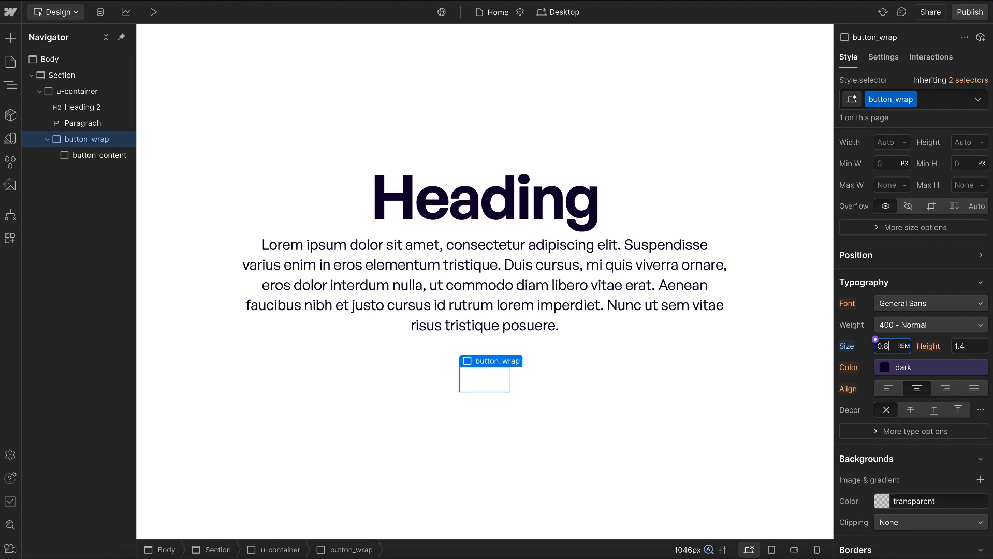
type("1.4")
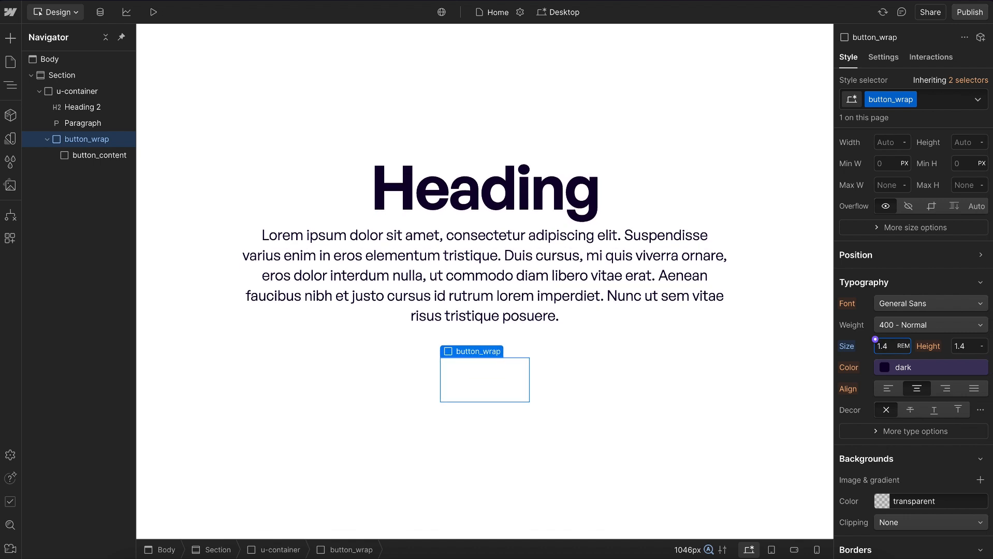
type("0.9")
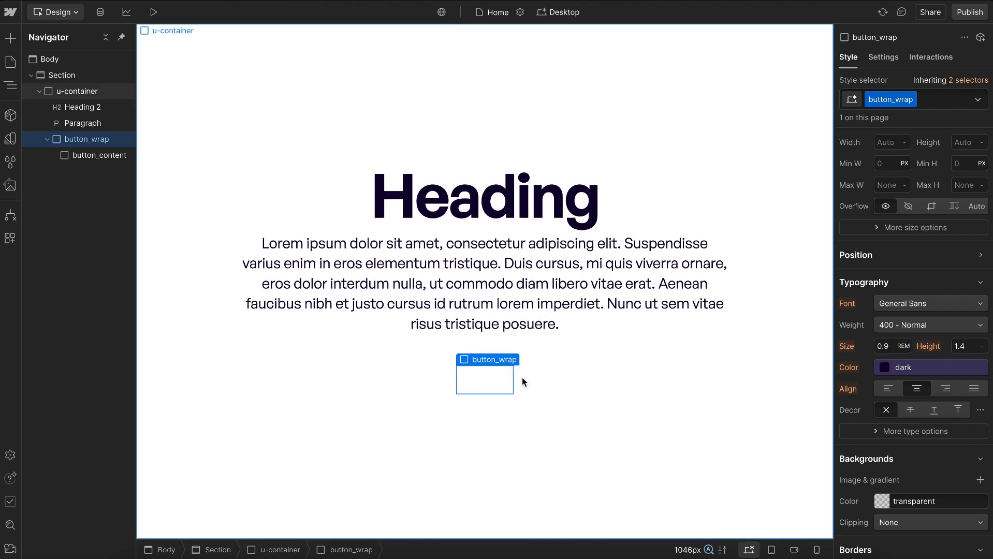
Step: Fill button_content with the brand colour and give it 0.8em rounded corners
left_click(100, 155)
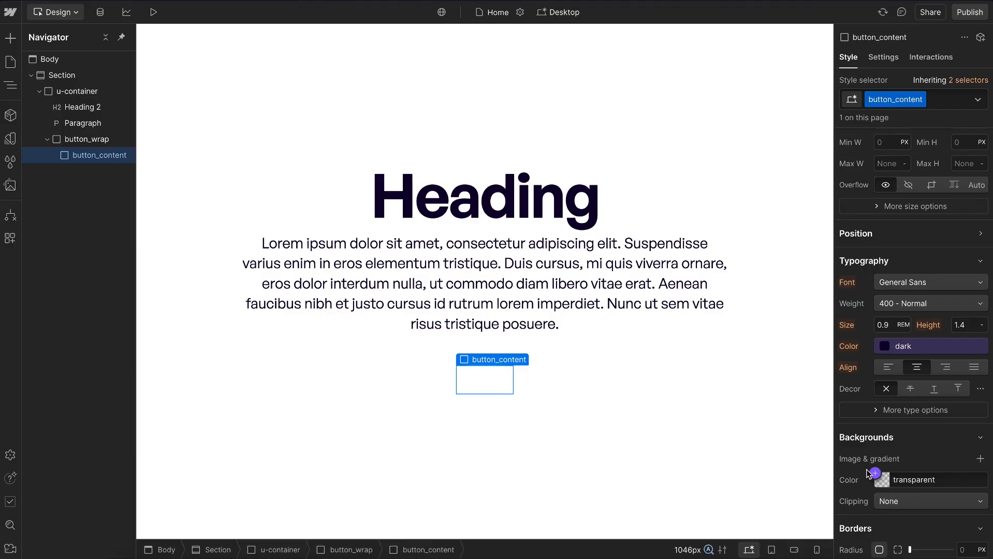
left_click(875, 479)
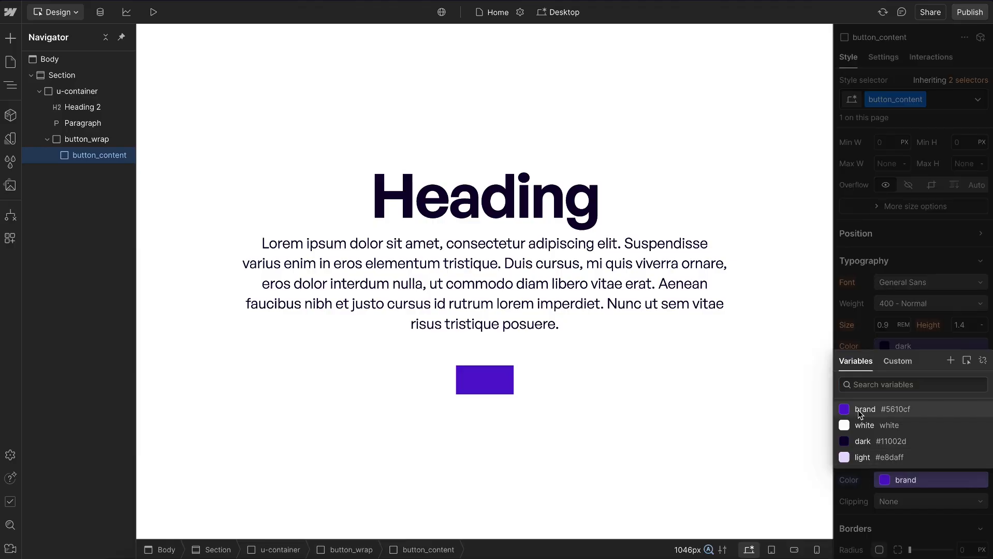
left_click(864, 425)
type("0.8")
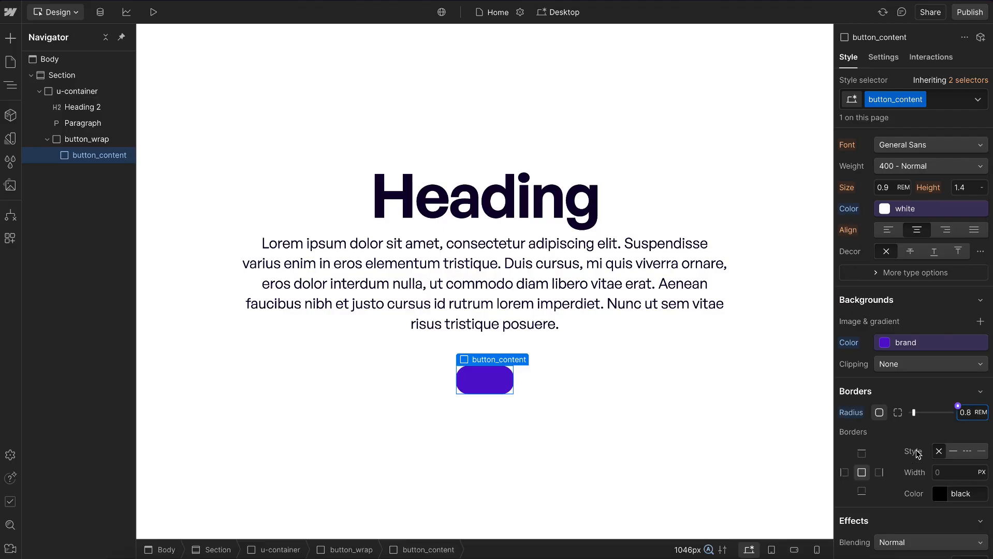
left_click(982, 412)
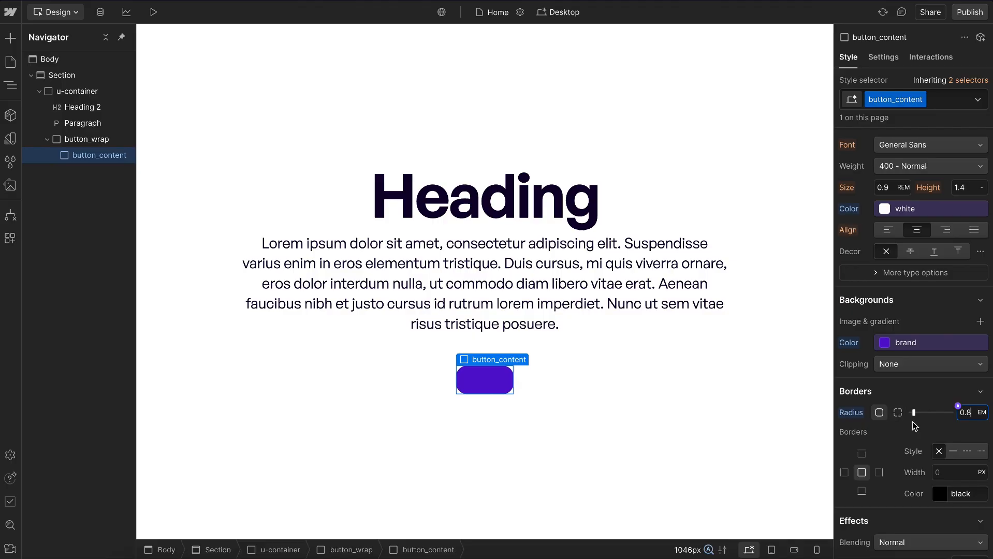
scroll("down", 3)
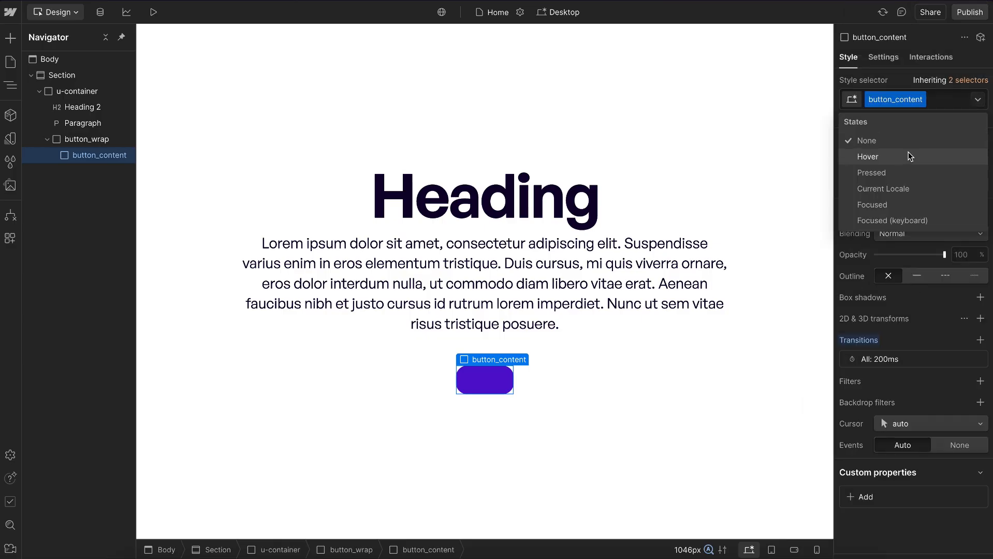
Step: Give button_content's Hover state its own background colour variable
left_click(868, 156)
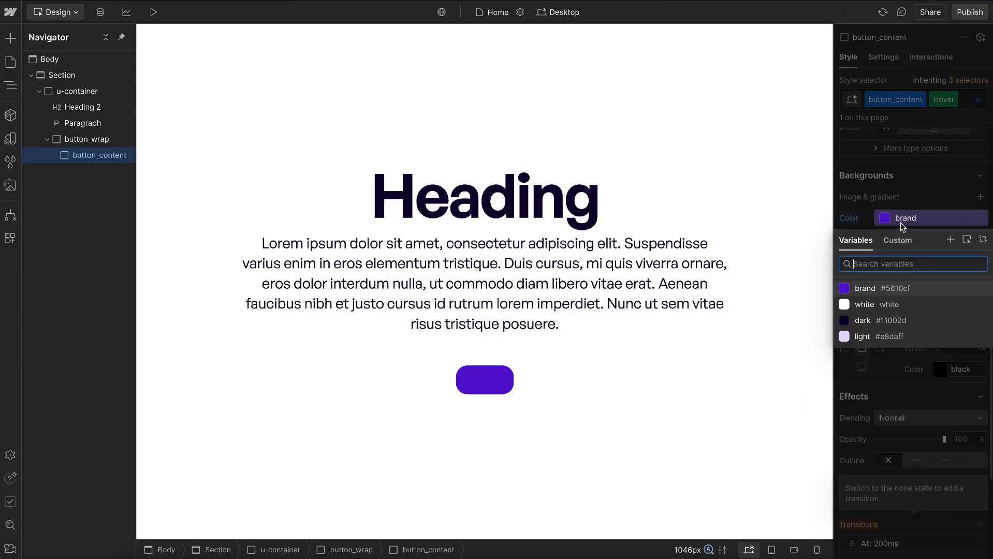
left_click(485, 382)
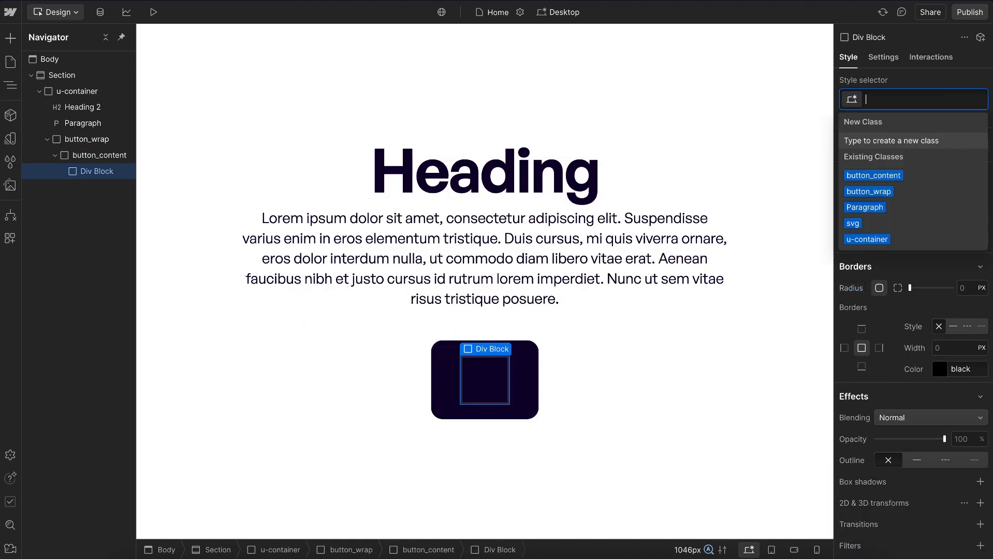
Step: Class the nested div button_layout and add a text block inside it reading "Get Started"
type("button_layout")
type("tex")
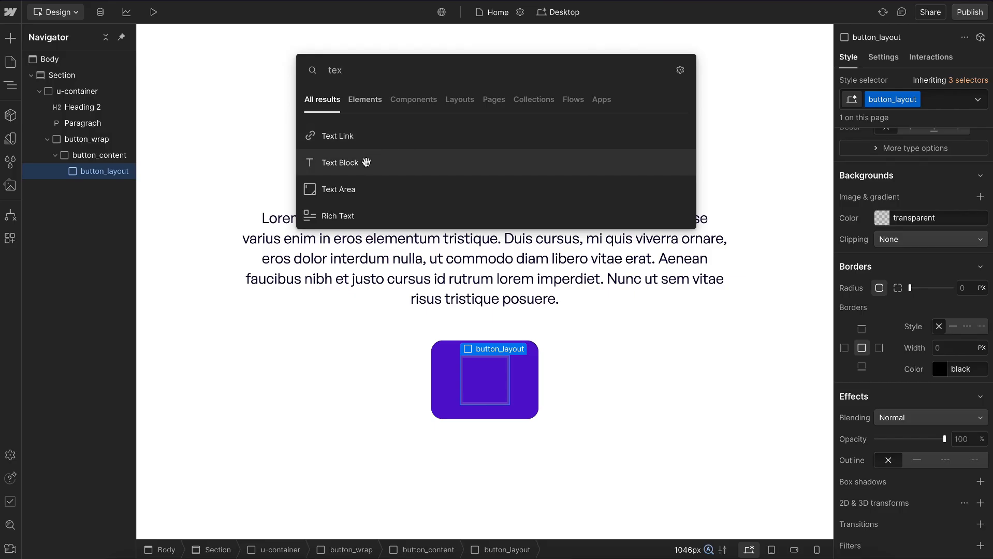
left_click(340, 162)
type("Get S")
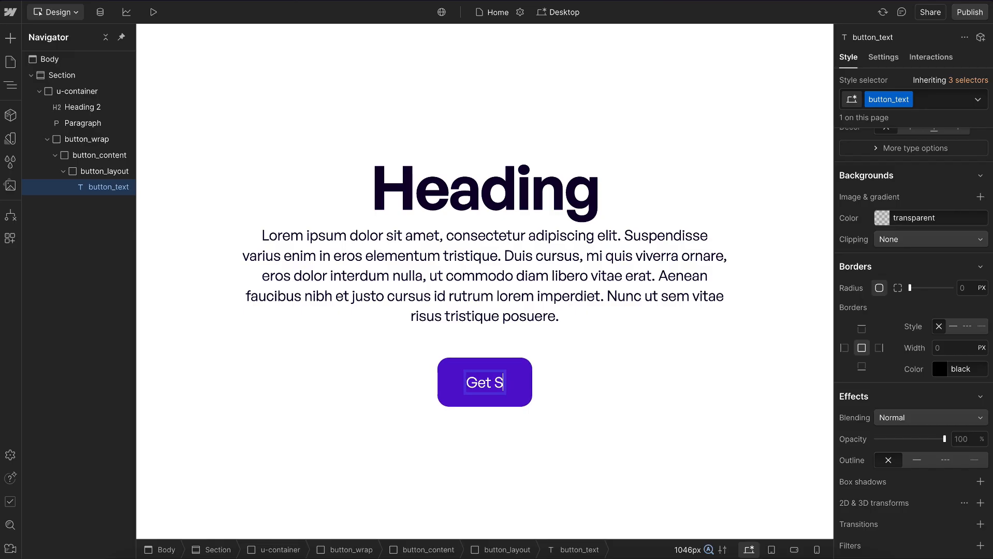
type("tarte")
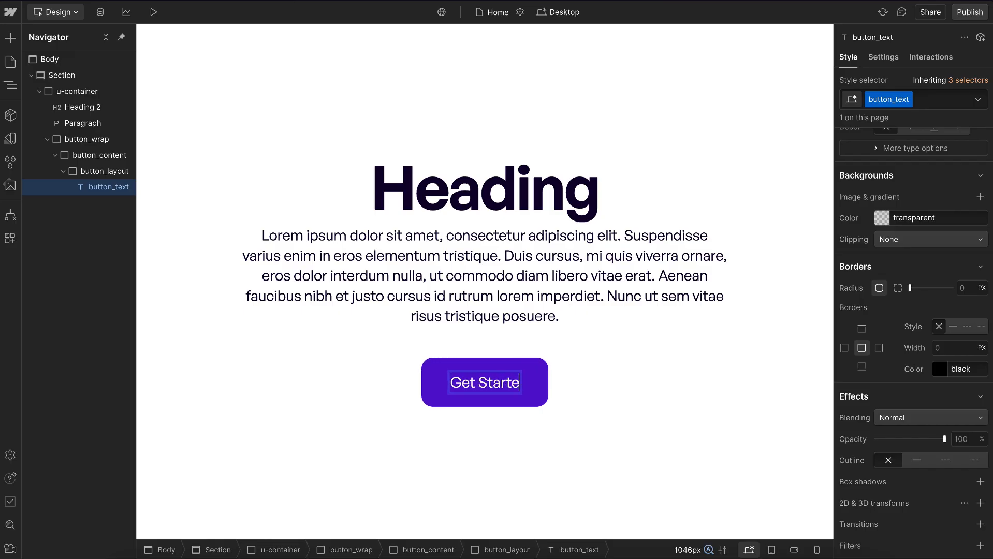
left_click(103, 171)
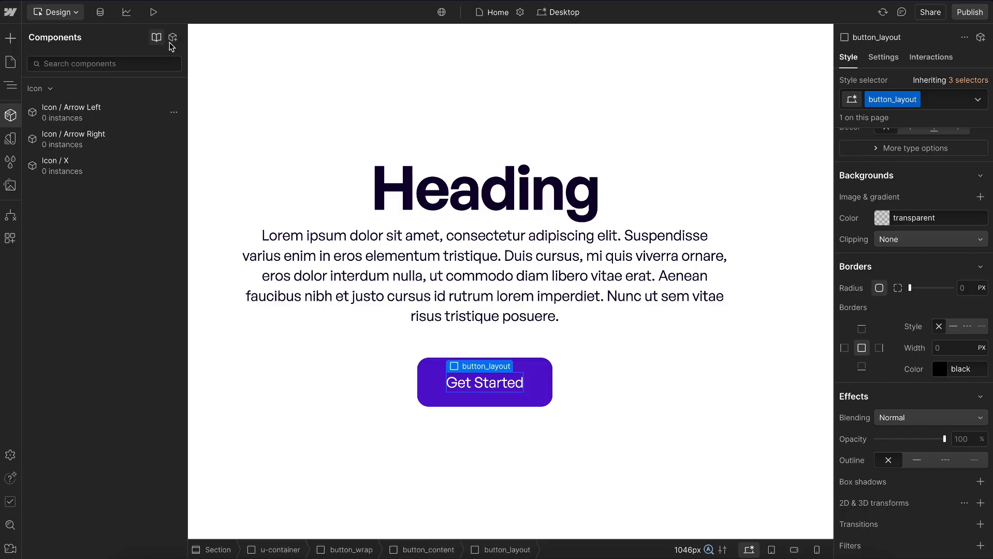
Step: Create a Button Layout component from button_layout and confirm it
left_click(172, 37)
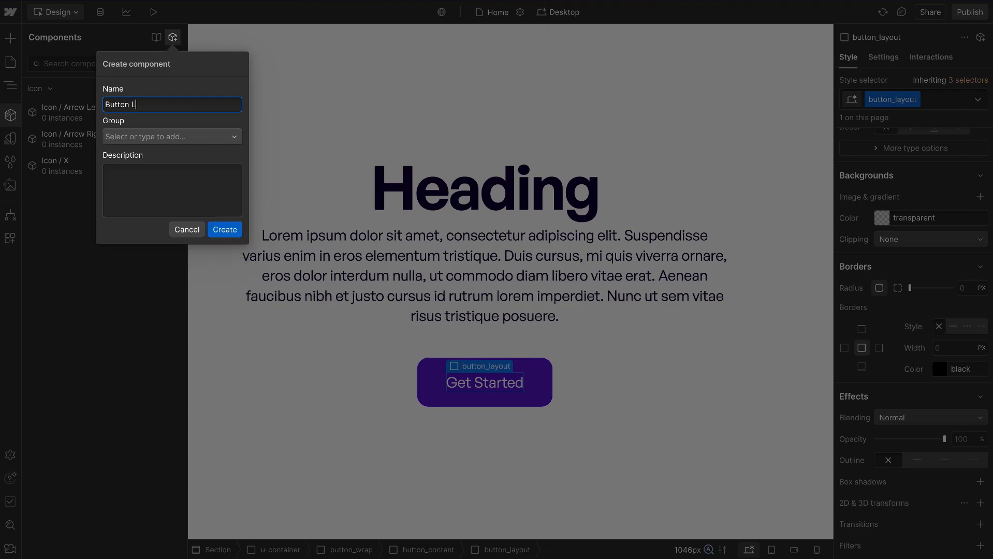
left_click(225, 228)
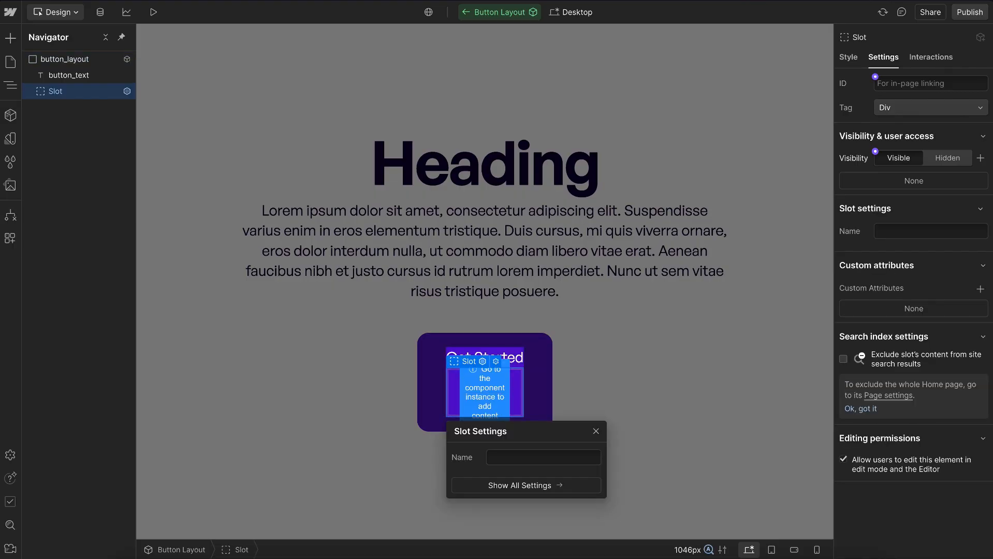
Step: Give the button_icon slot a 0.9em width in the Size section
left_click(848, 57)
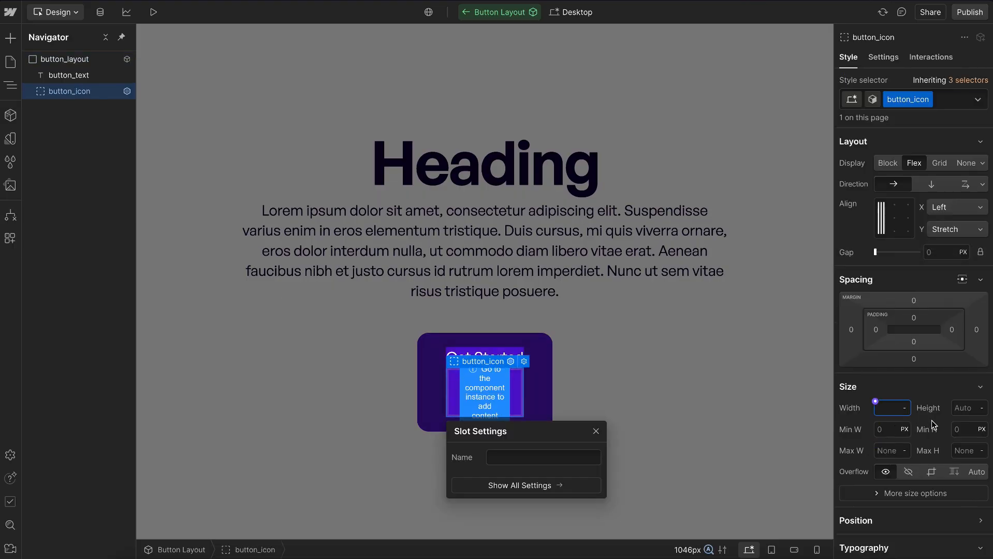
type("9rem")
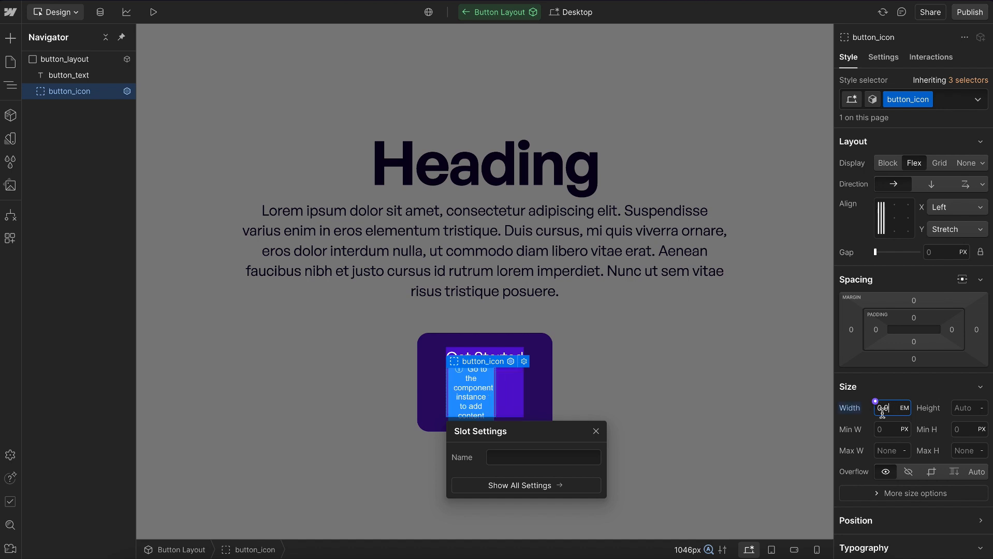
type("0.9")
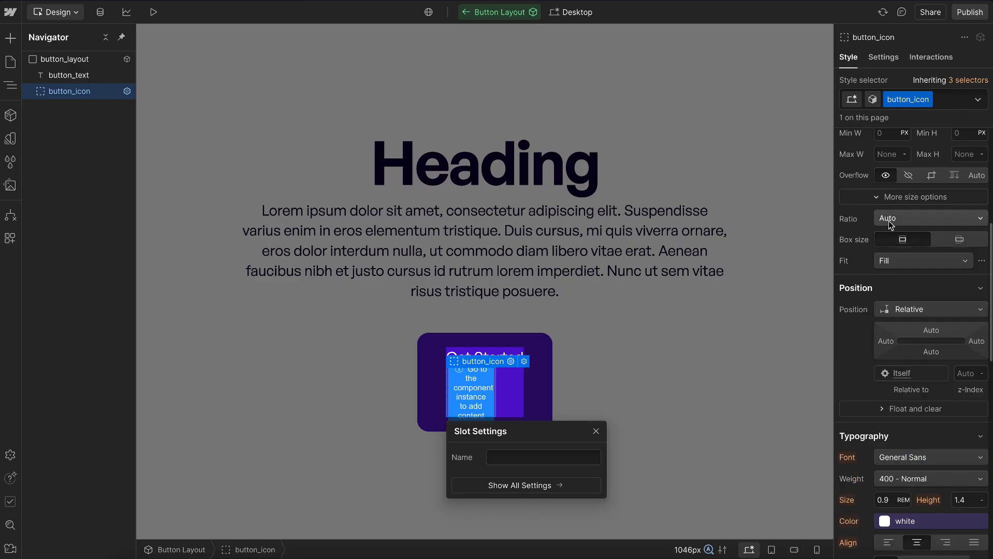
left_click(929, 218)
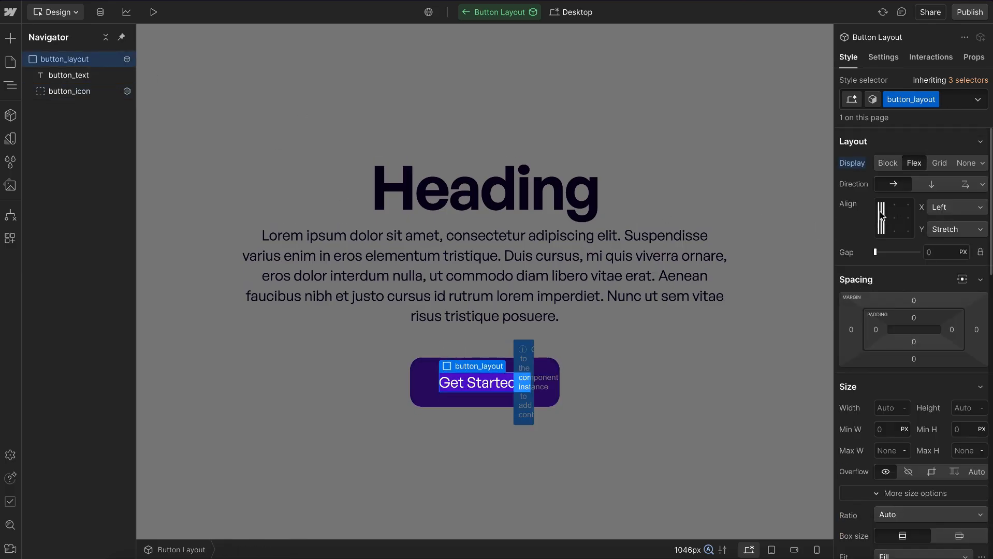
Step: Centre button_layout's items on Align Y with a 0.5em gap, then select the Get Started text
left_click(953, 229)
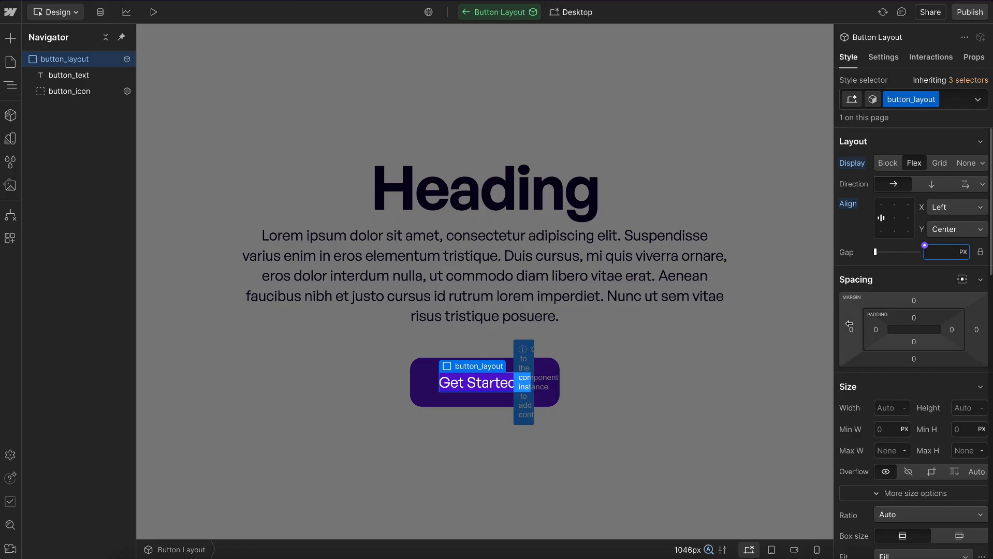
type("0.5em")
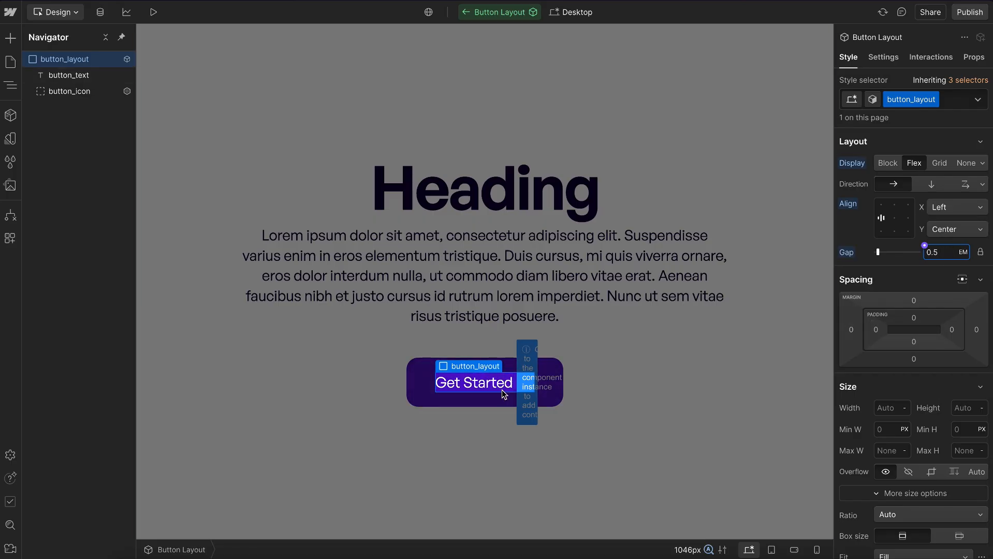
left_click(474, 382)
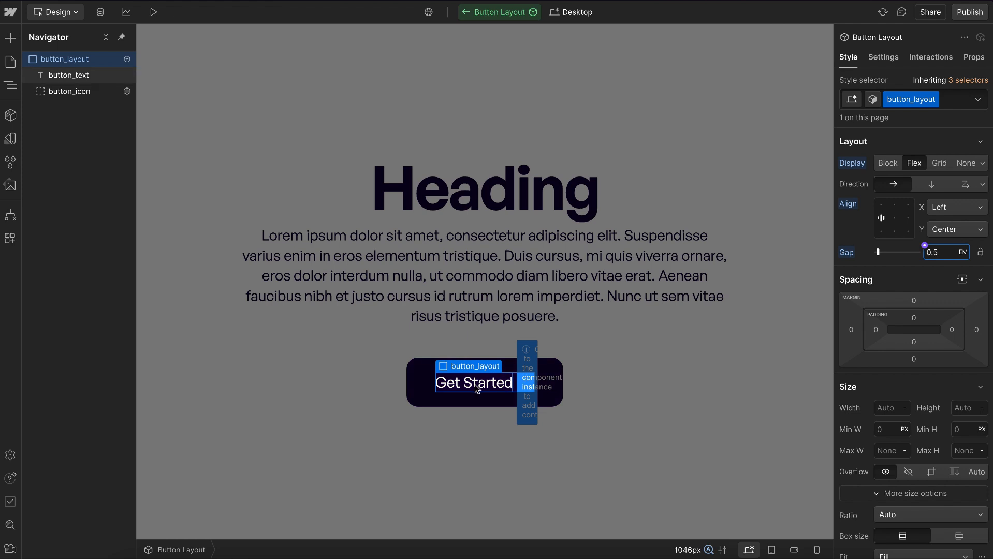
left_click(68, 75)
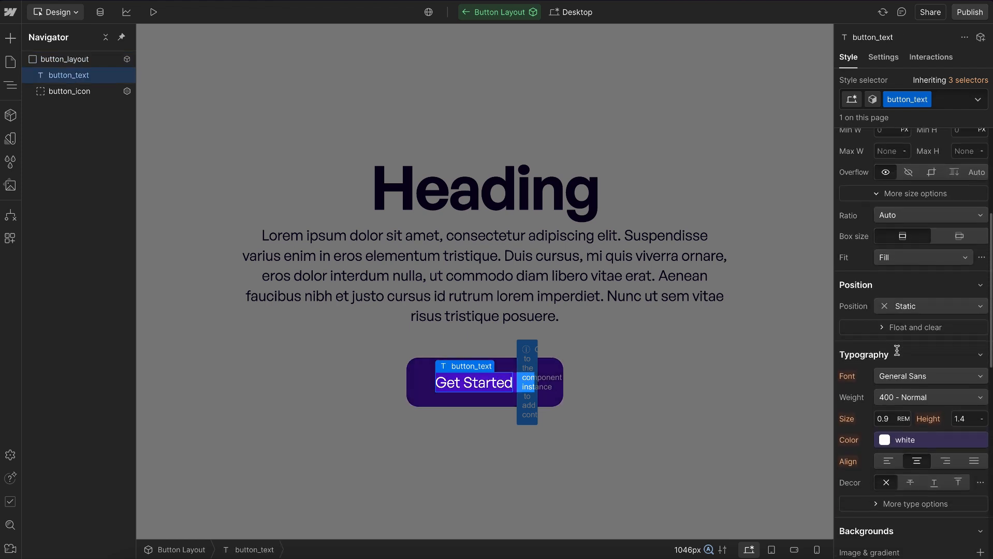
scroll("down", 3)
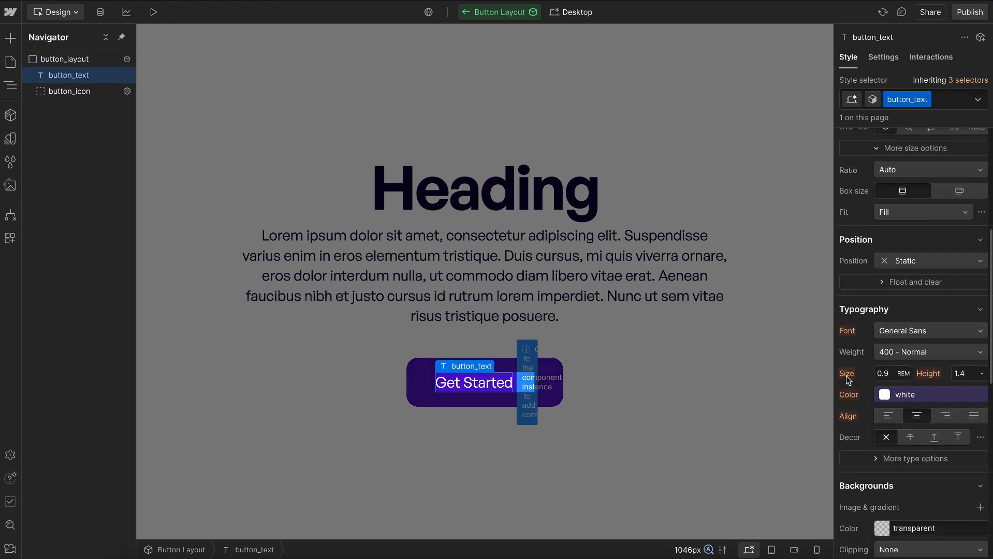
mouse_move(920, 355)
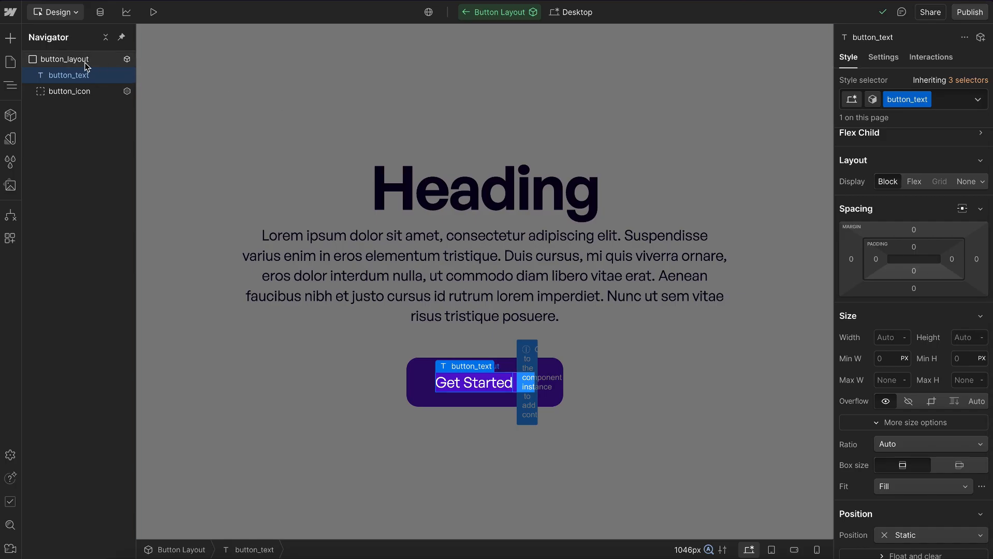
Step: Rename the base variant Normal and set Reversed to right-to-left row direction
left_click(63, 59)
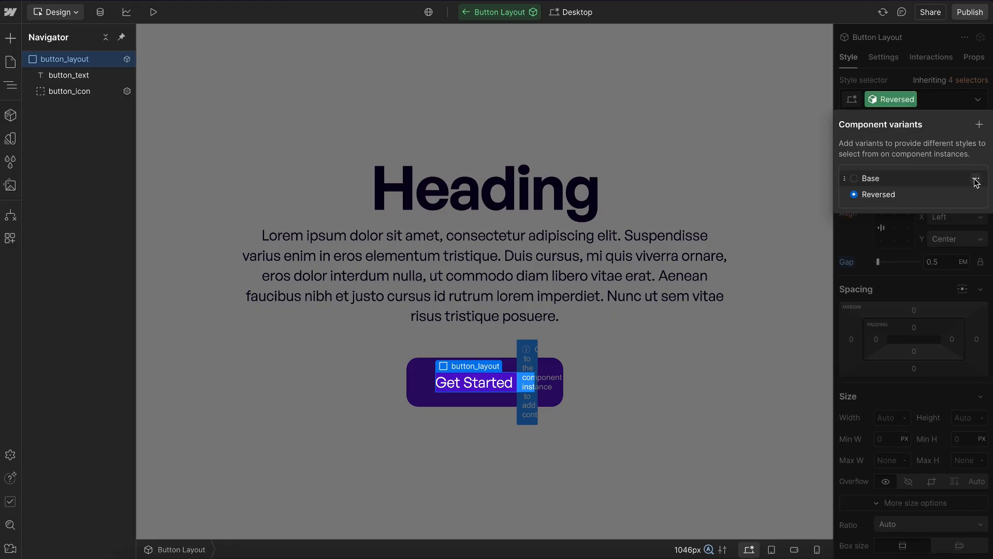
double_click(871, 178)
type("Normal")
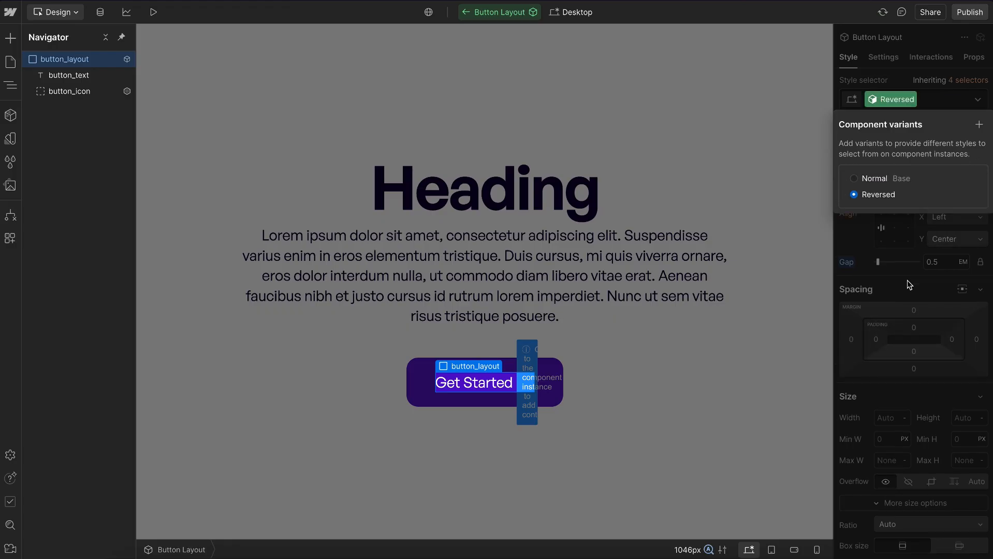
left_click(984, 194)
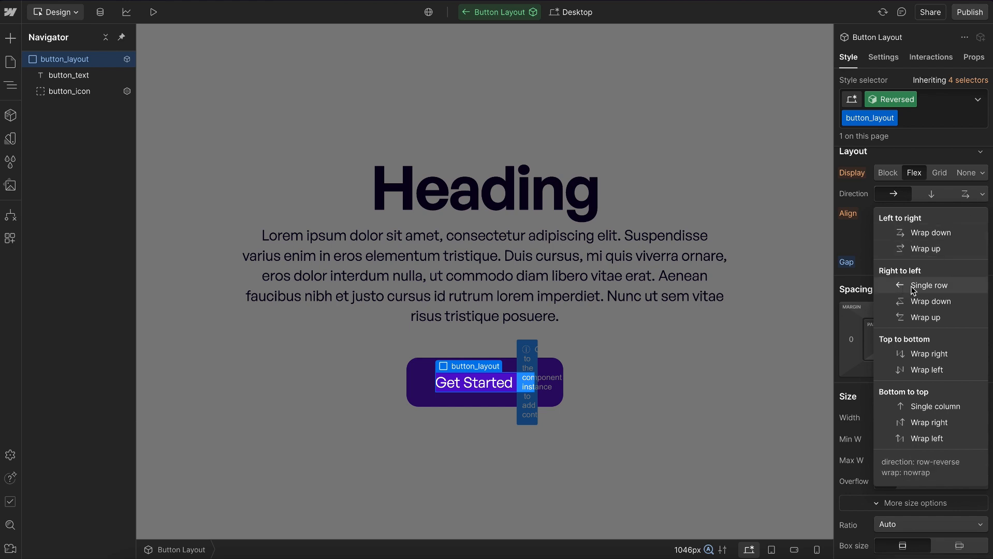
left_click(929, 286)
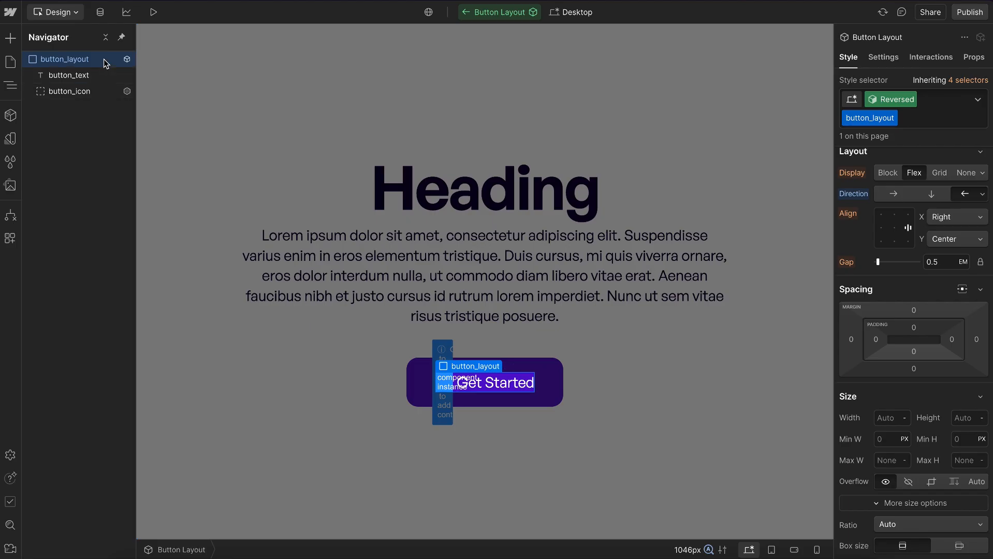
Step: Rename the component's Variant property to Layout
left_click(974, 57)
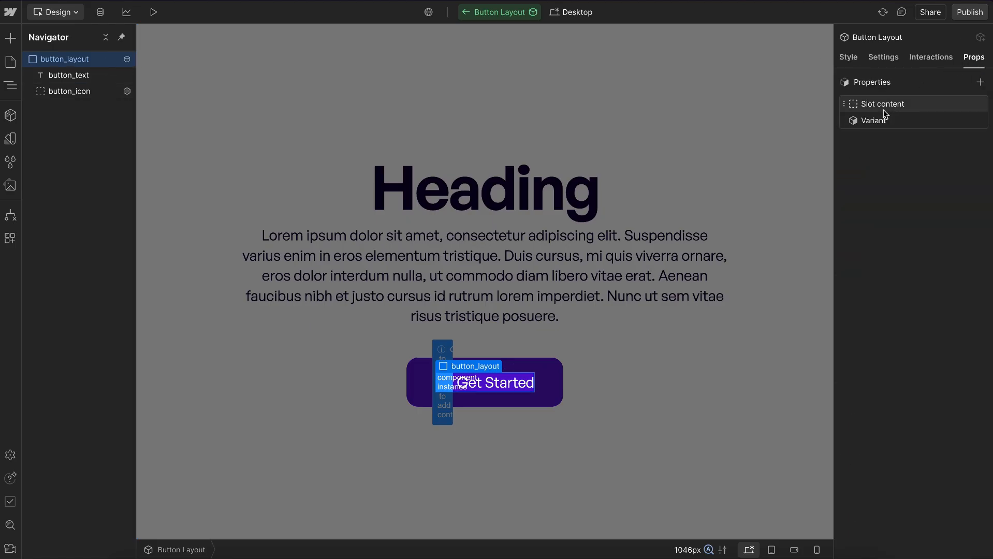
left_click(874, 120)
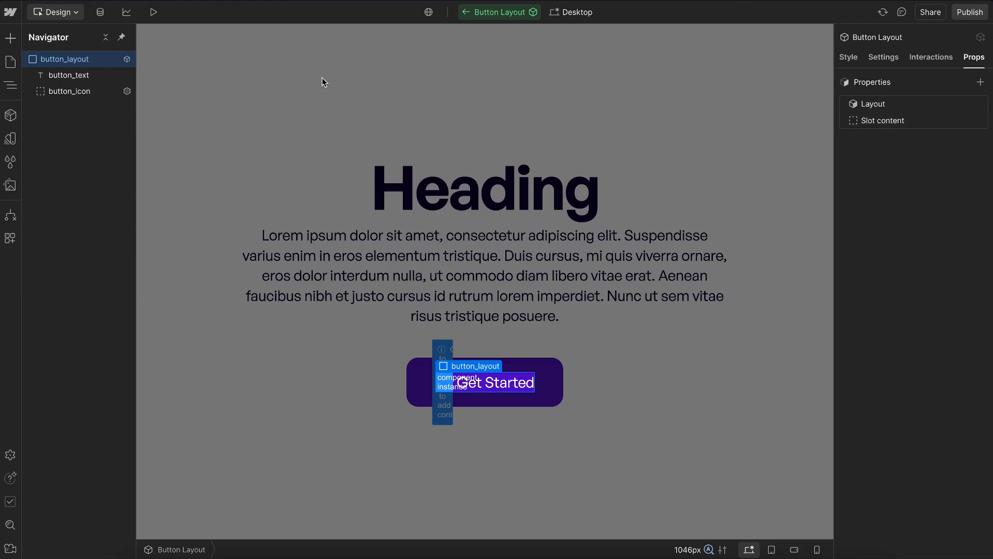
Step: Create a Text property from button_text defaulting to "Get Started", then pick a layout variant on the home instance
left_click(69, 75)
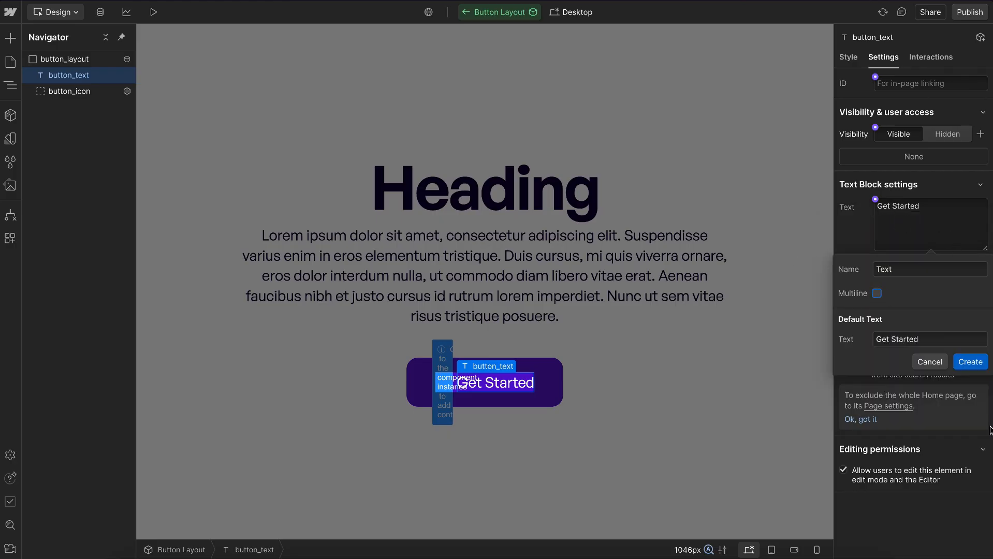
left_click(970, 361)
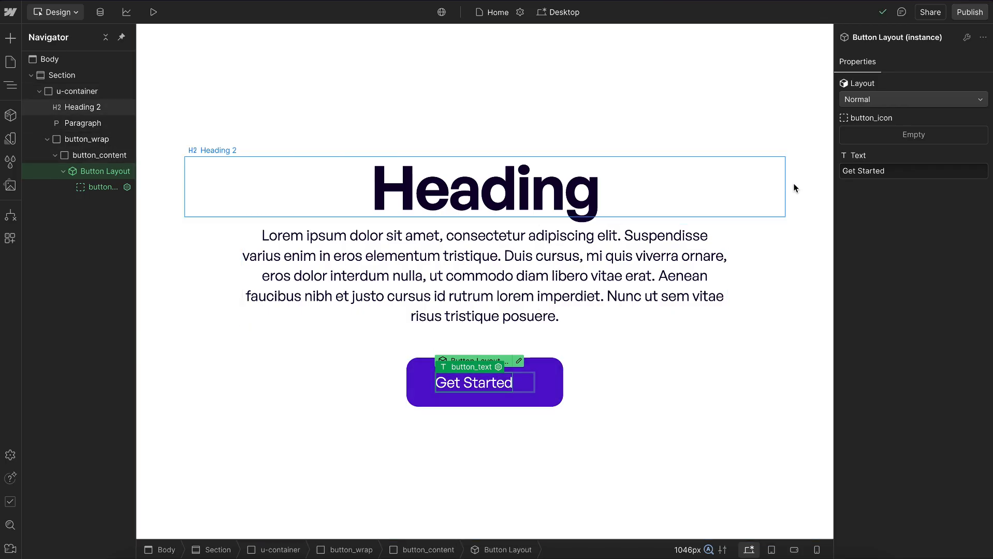
left_click(912, 98)
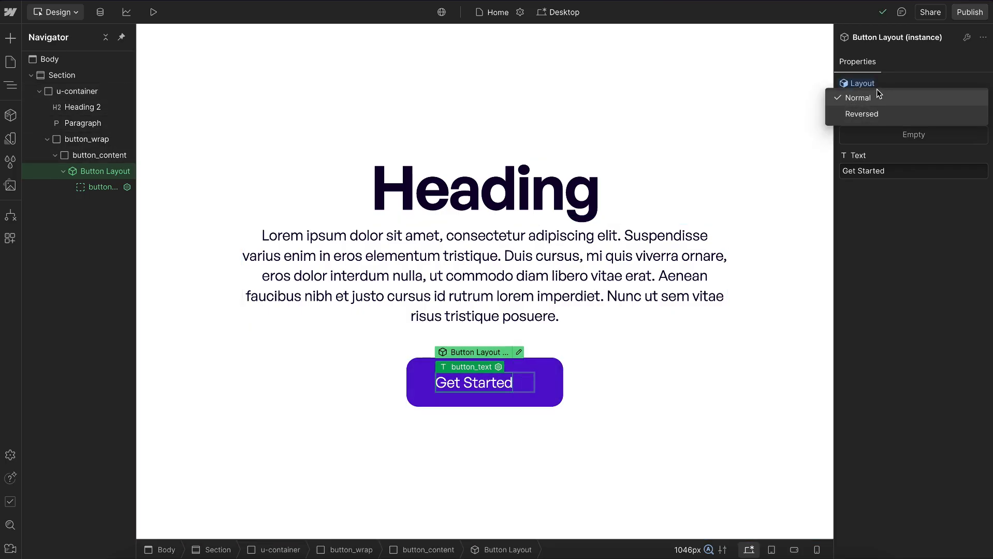
left_click(857, 97)
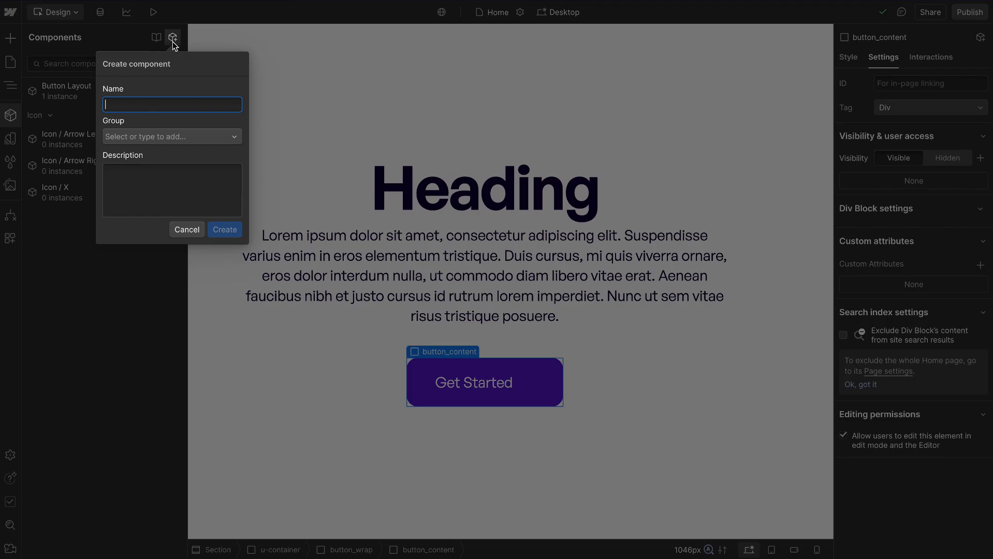
Step: Create the Button Style component from button_content and add a Secondary variant
type("Button Sty")
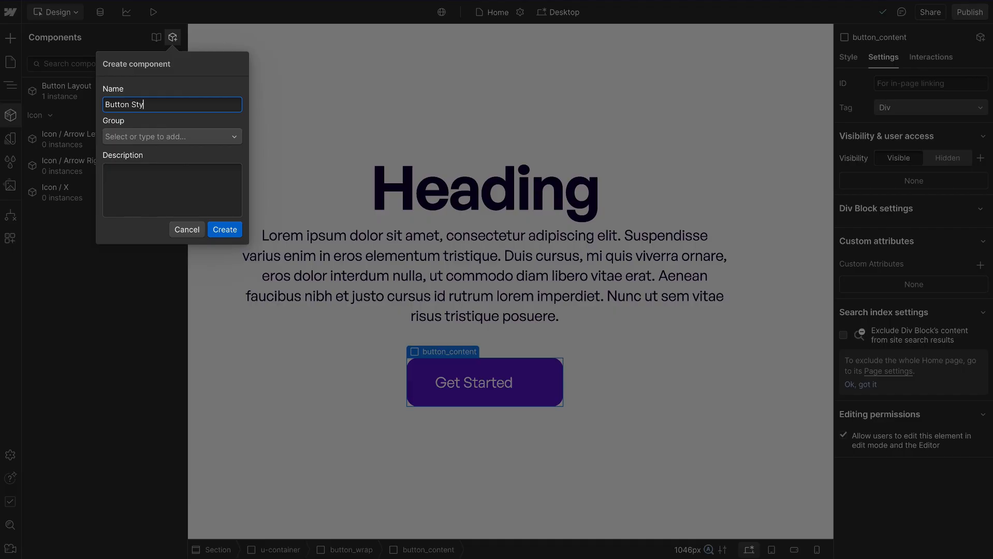
left_click(224, 229)
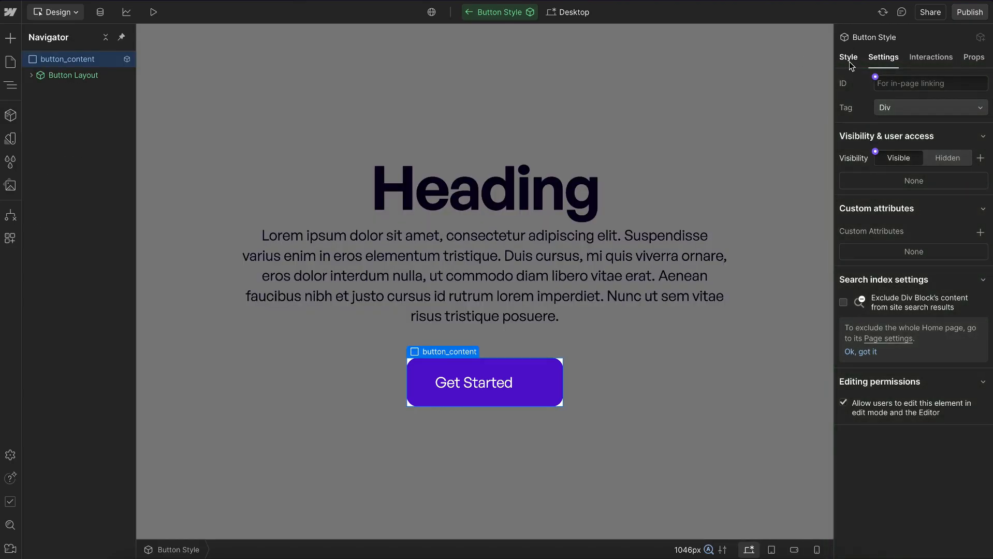
left_click(847, 57)
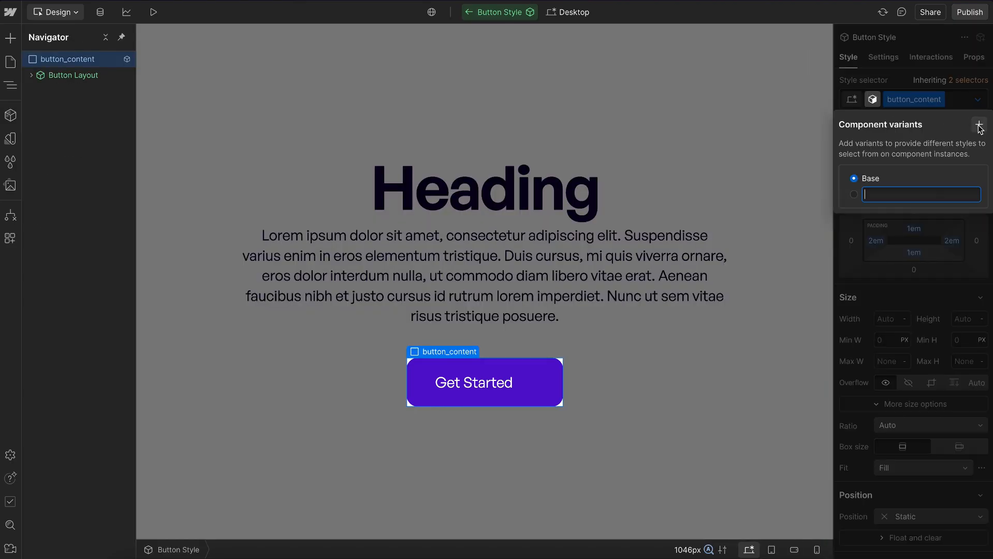
type("Secondary")
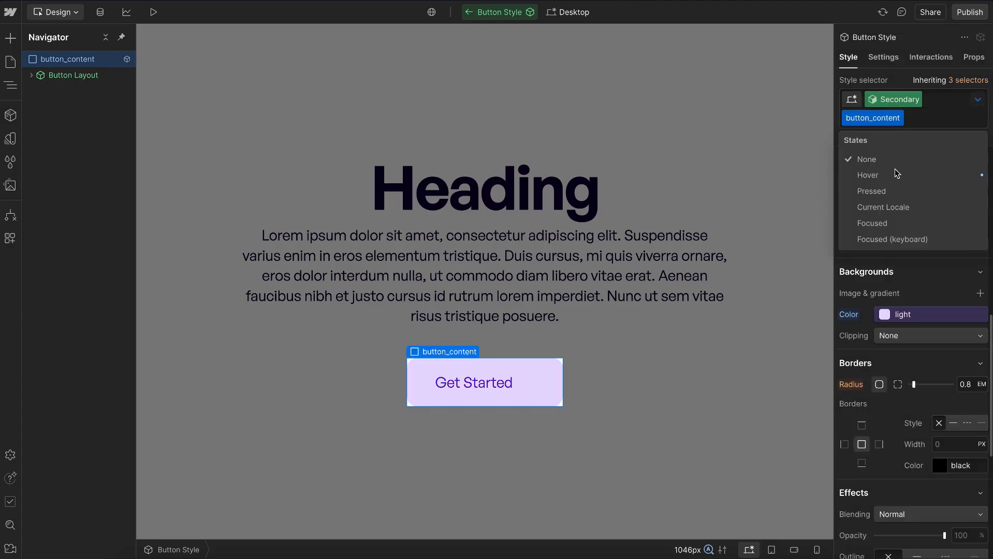
Step: Style the Secondary variant's Hover state brand-coloured, then view the component properties
left_click(867, 175)
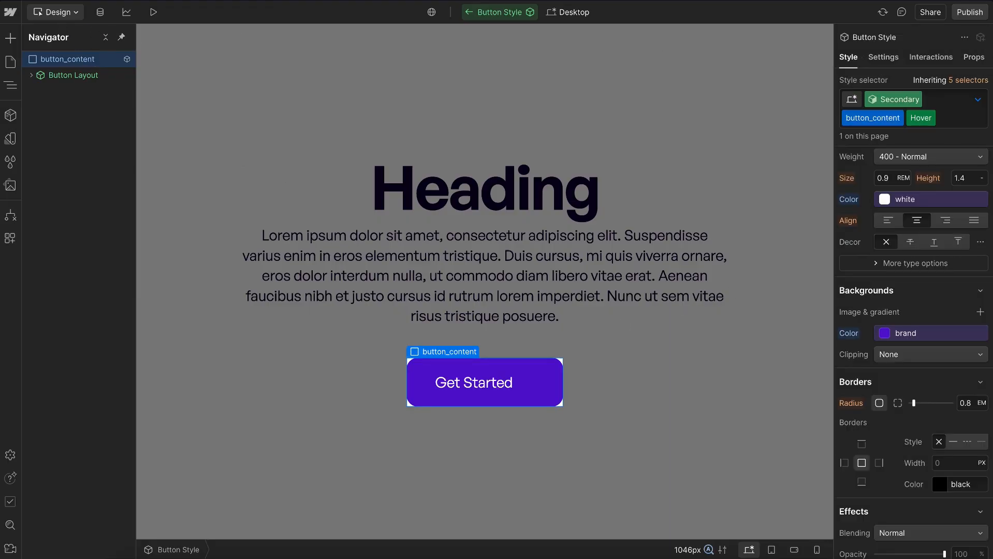
left_click(974, 57)
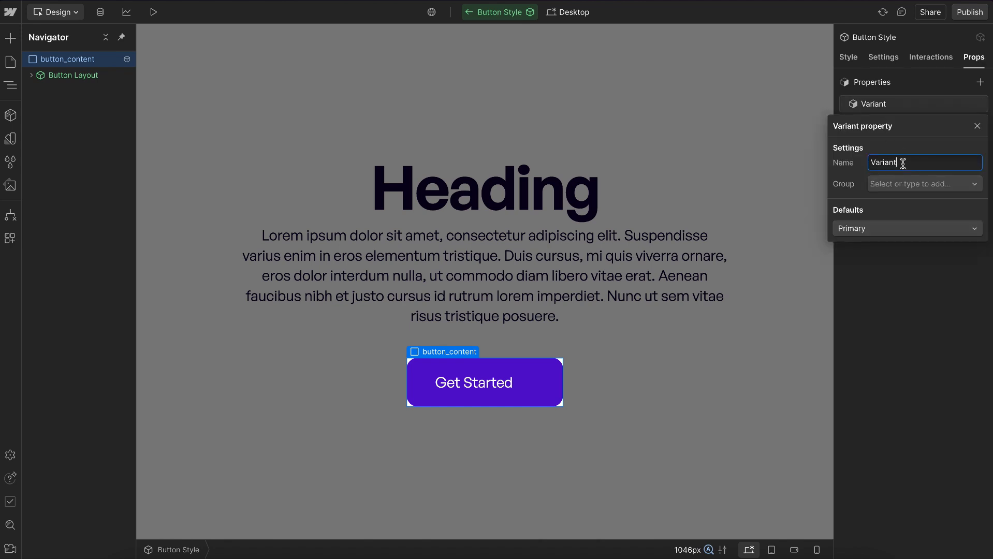
Step: Bind the nested Button Layout's Layout to a new Button Style property 'Layout', defaulting to Normal
left_click(978, 125)
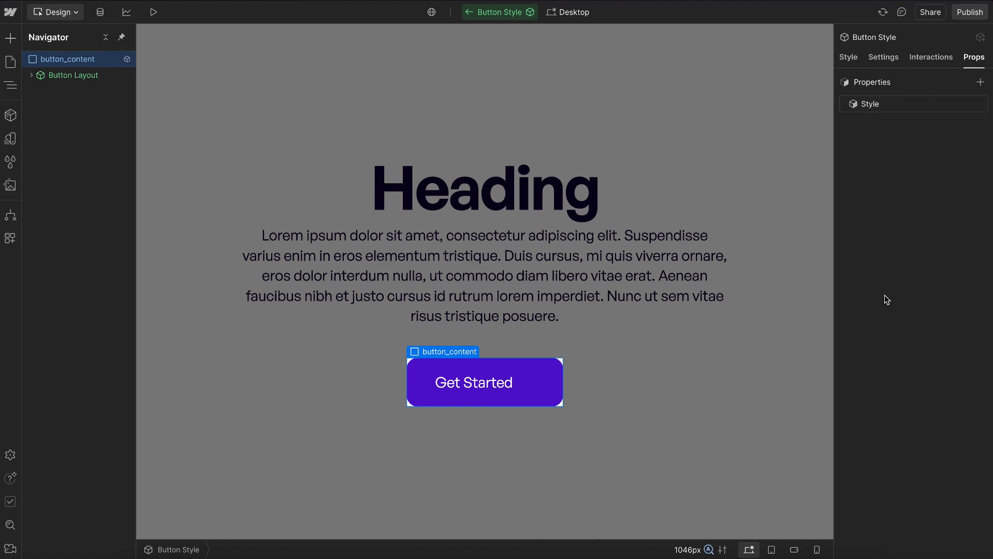
left_click(73, 75)
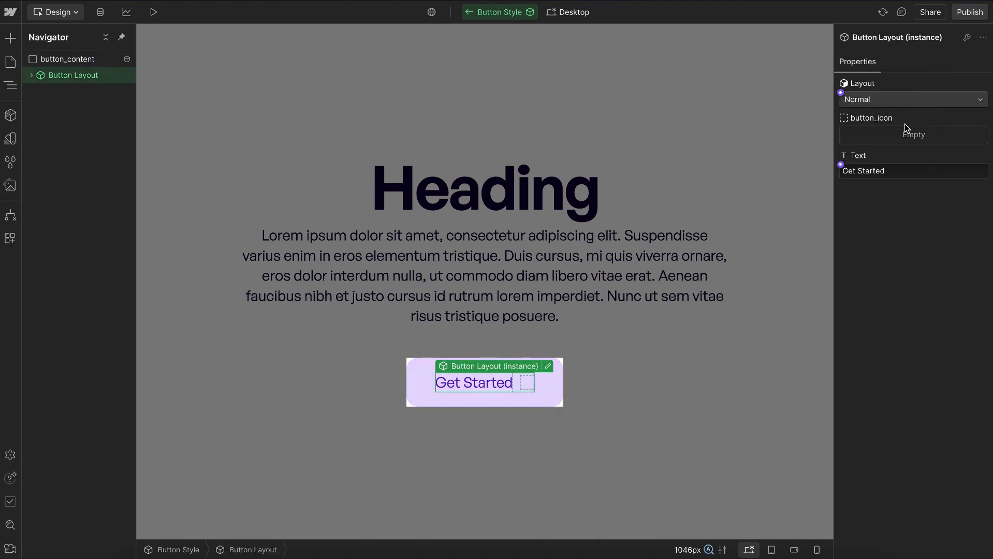
left_click(469, 12)
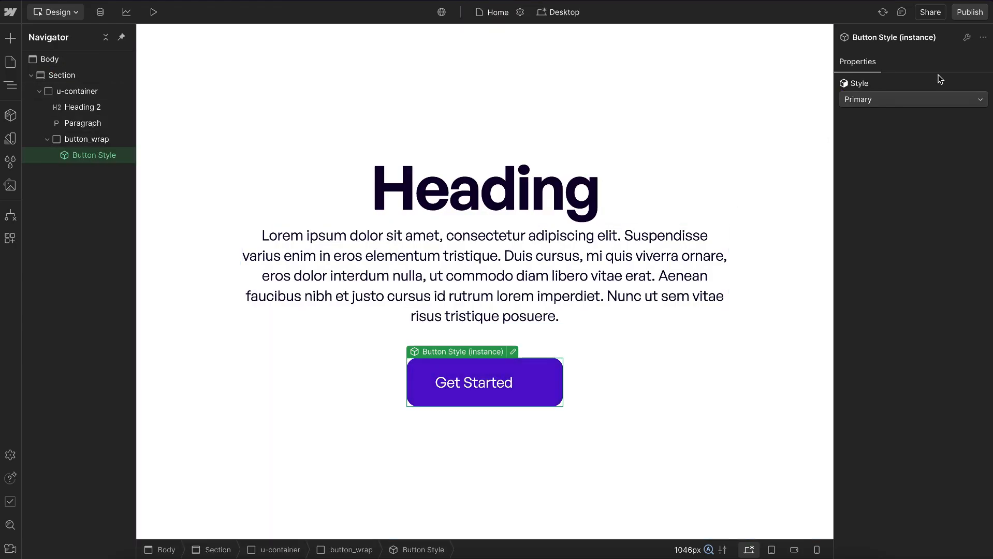
left_click(912, 98)
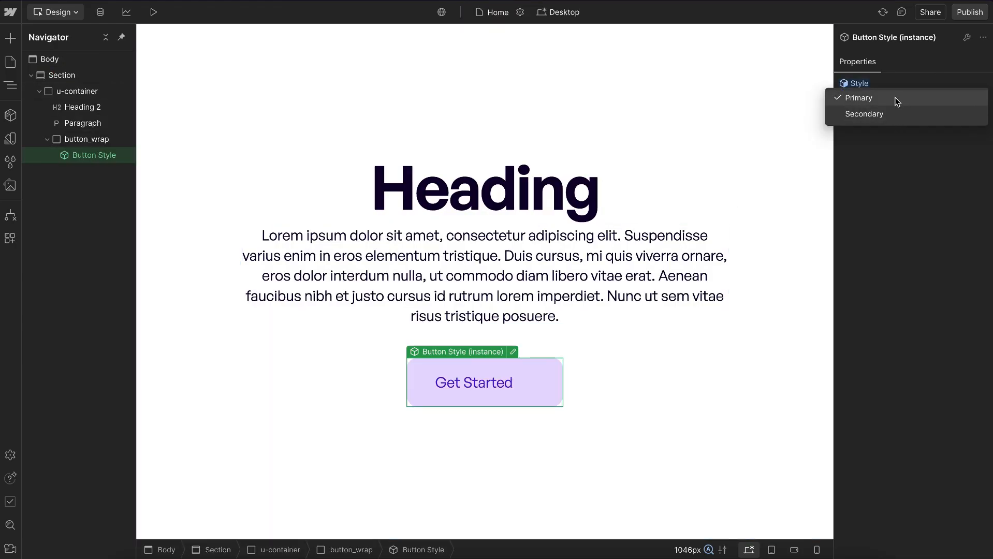
left_click(858, 98)
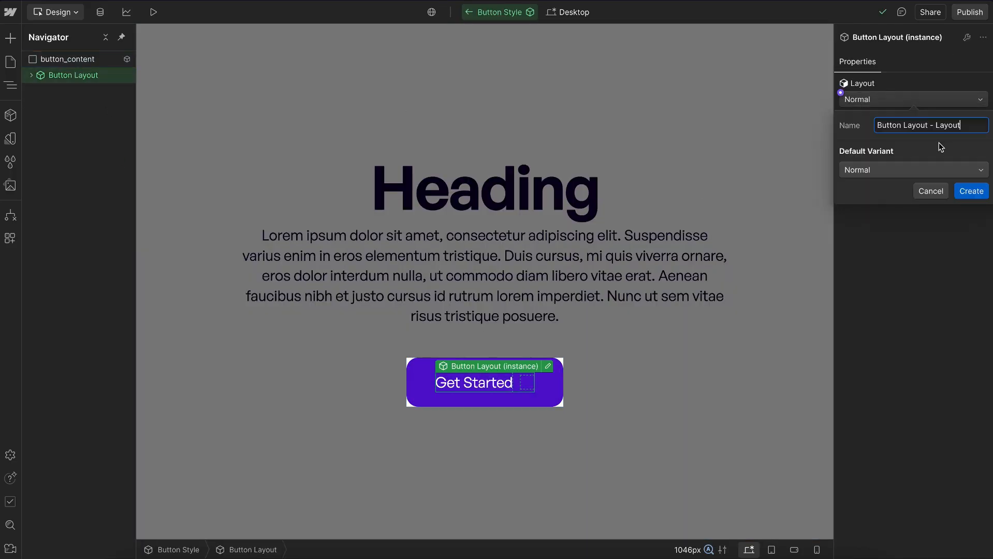
type("Layout")
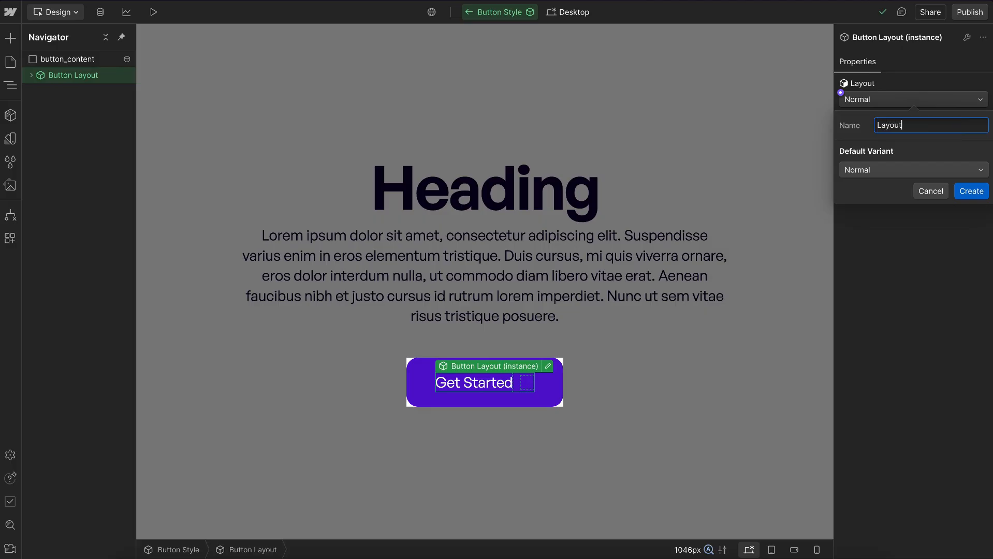
left_click(971, 191)
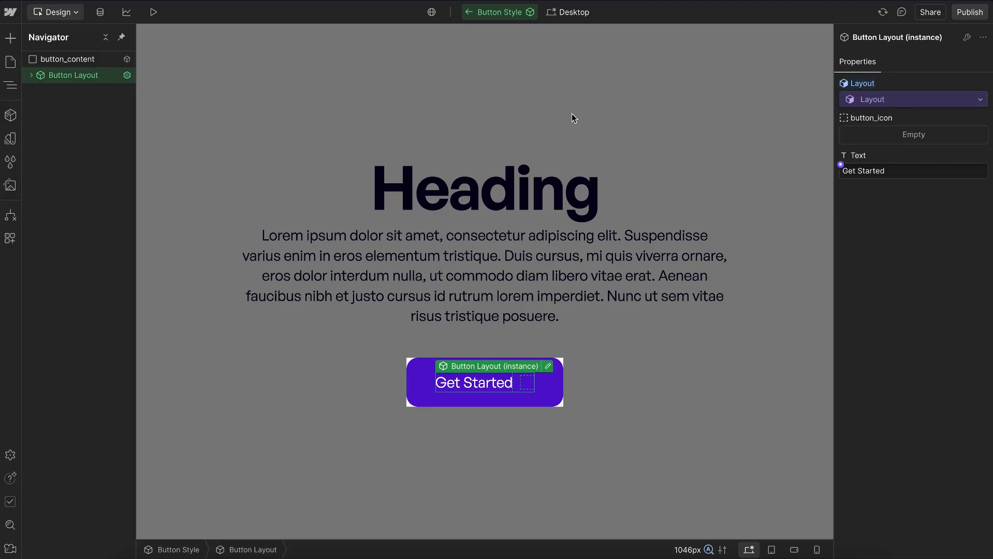
left_click(30, 75)
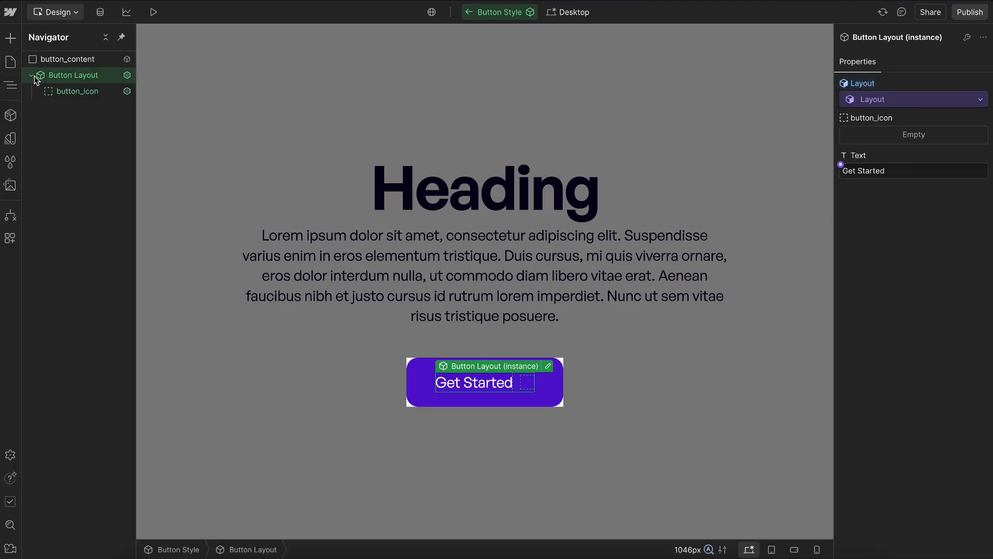
Step: Add a Slot classed button_slot inside button_icon at 100% width and height, padding 0
type("s")
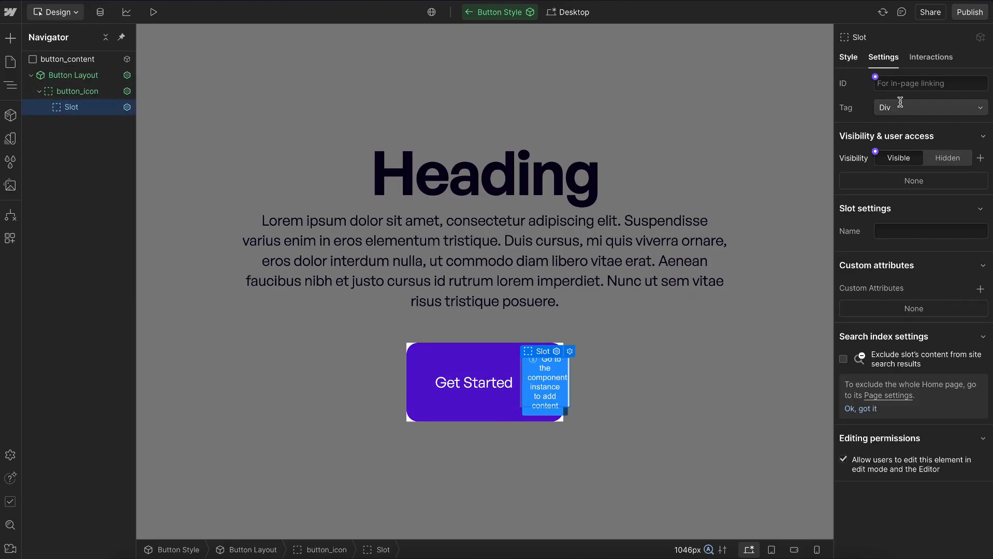
type("button_slot")
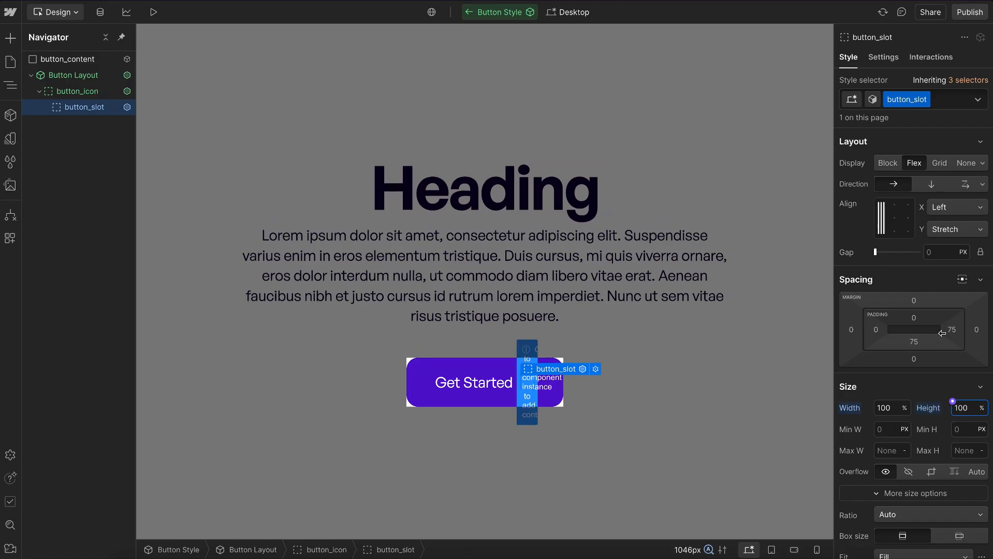
left_click(951, 331)
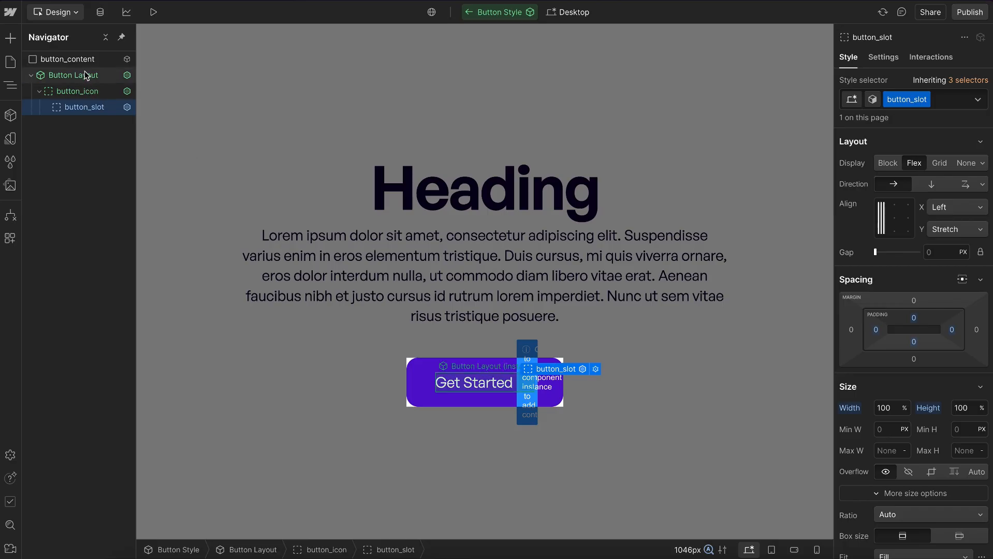
left_click(73, 75)
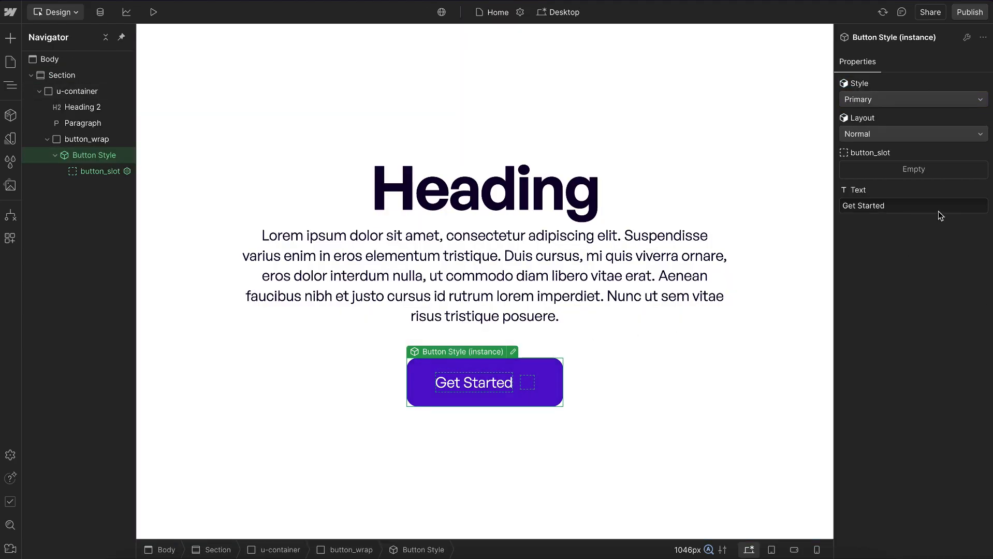
Step: Confirm the Button Style instance keeps Layout Normal and Style Primary
left_click(912, 134)
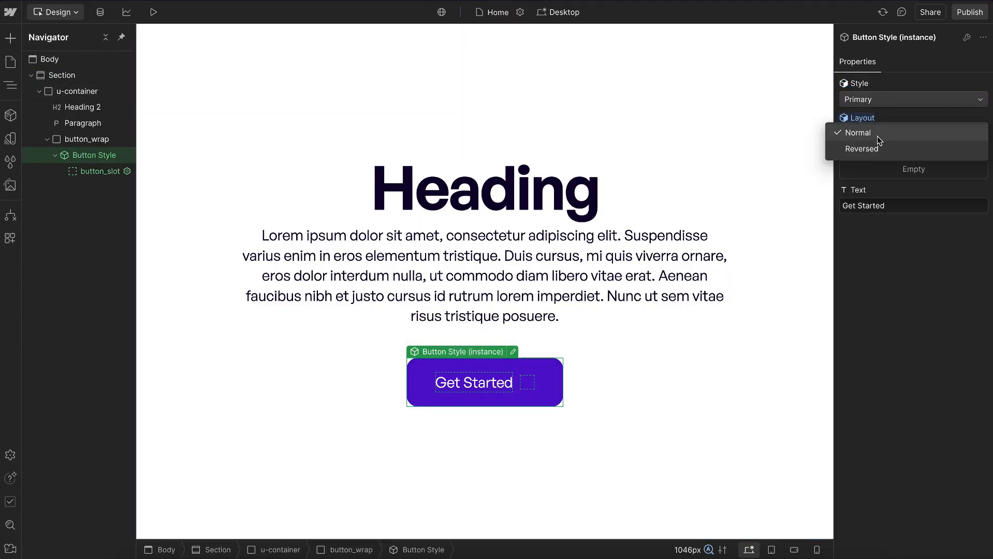
left_click(858, 133)
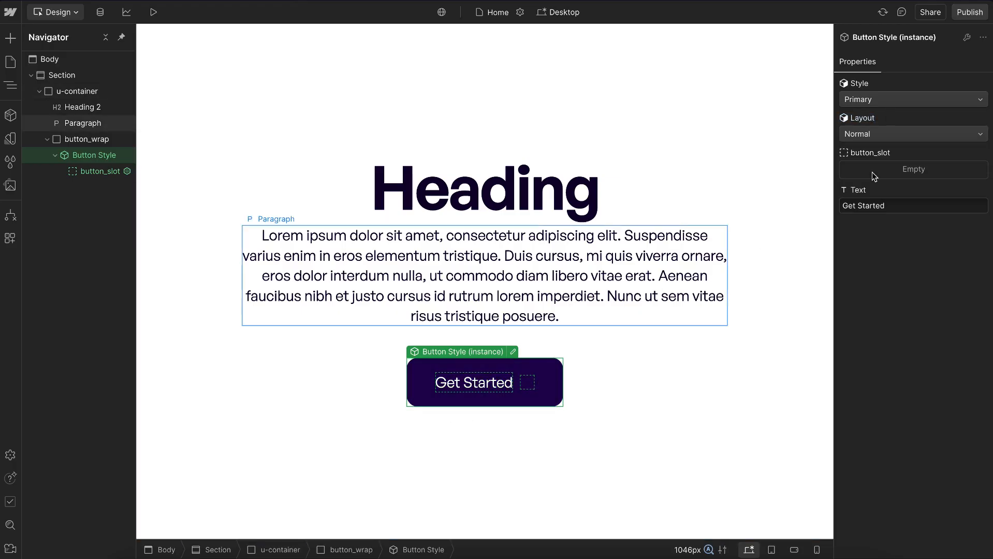
left_click(912, 98)
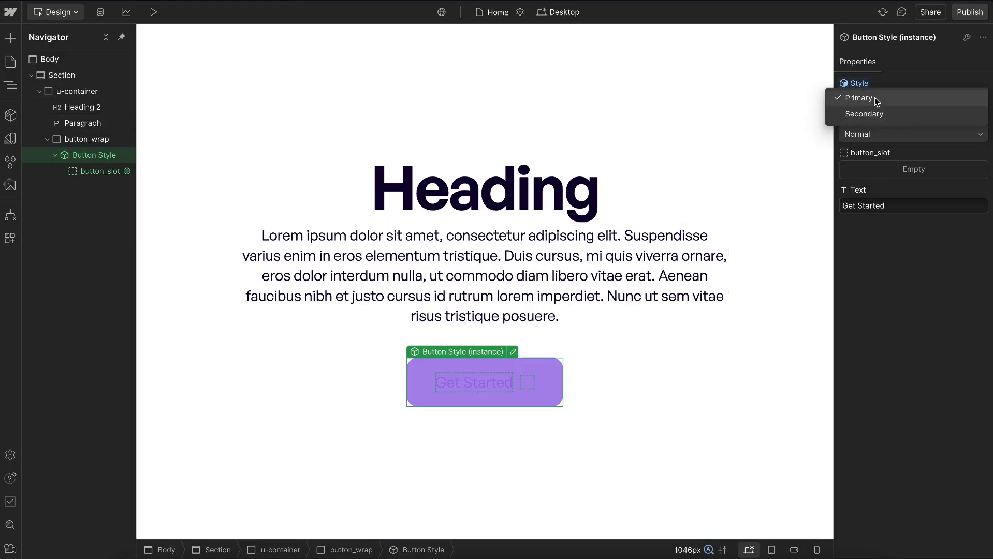
left_click(859, 97)
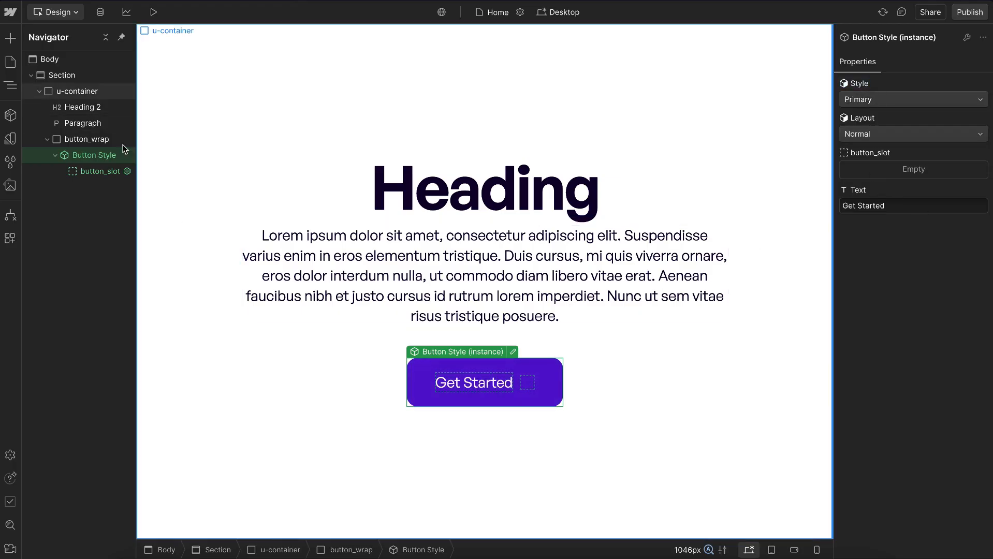
Step: Turn button_wrap into a new component named Button containing Button Style
left_click(86, 139)
type("B")
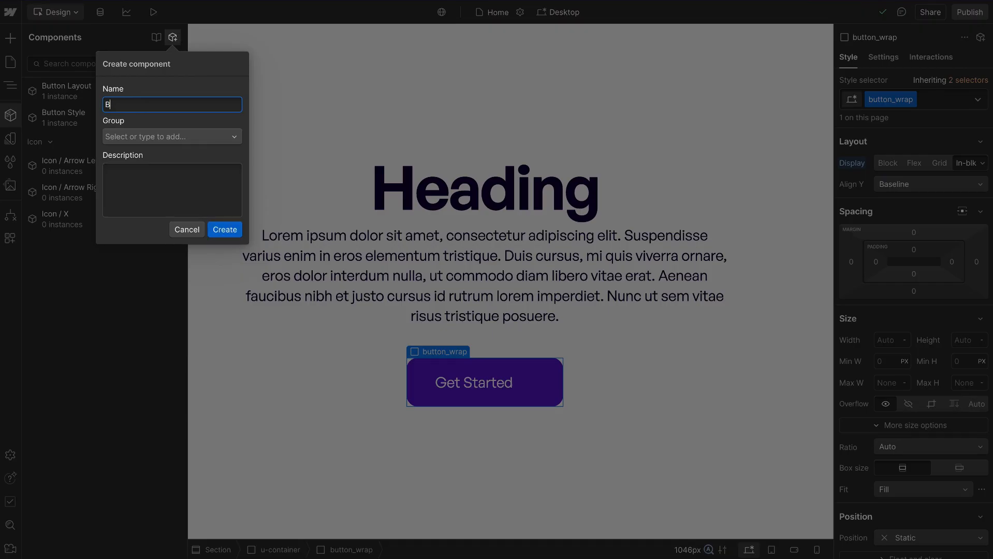
left_click(225, 229)
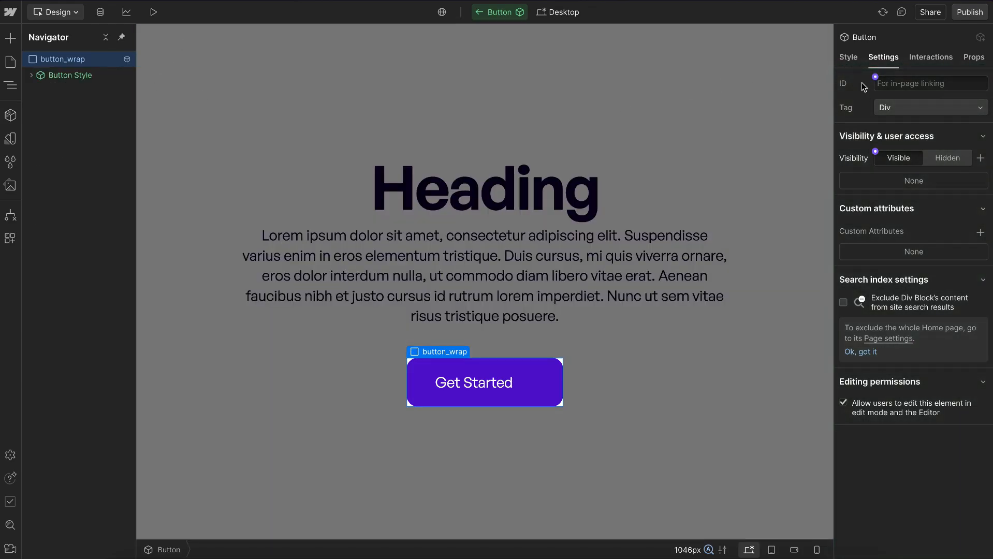
left_click(848, 57)
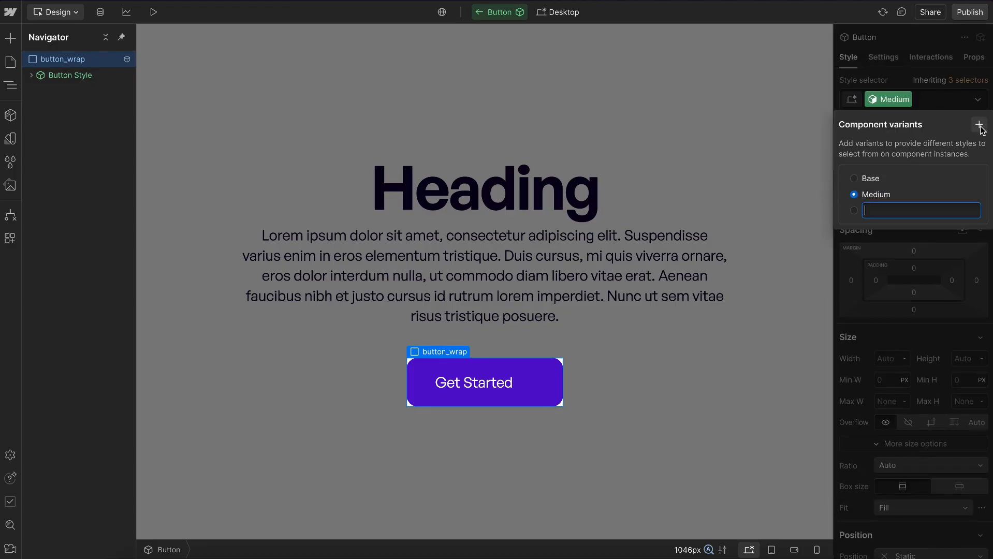
Step: Add Large and Small variants to Button and give Small a 0.4 rem text size
type("Large")
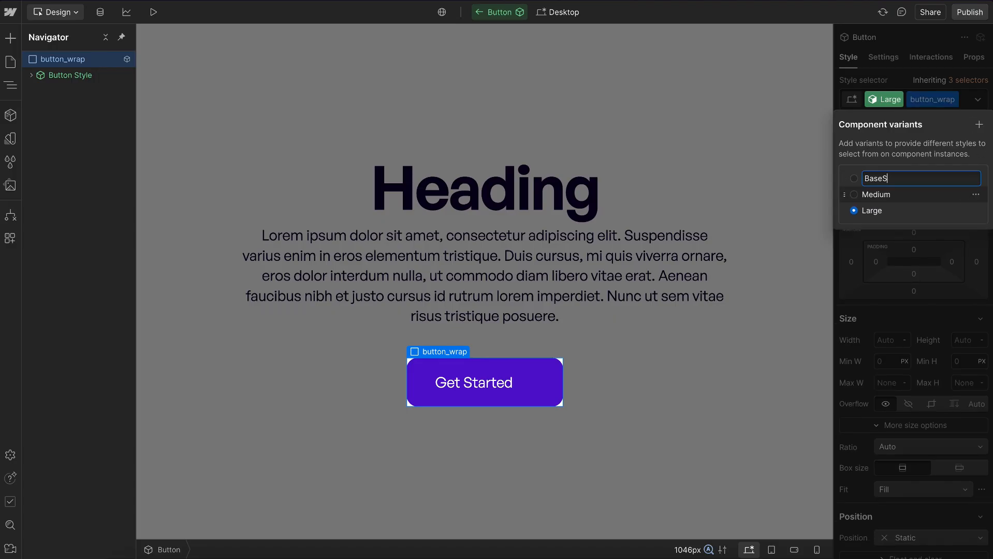
type("Small")
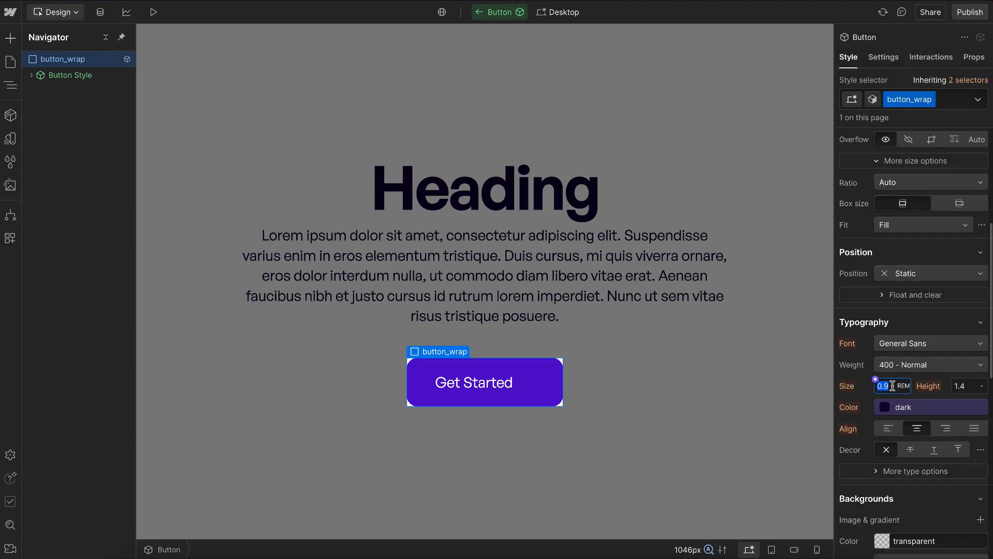
type("0.4")
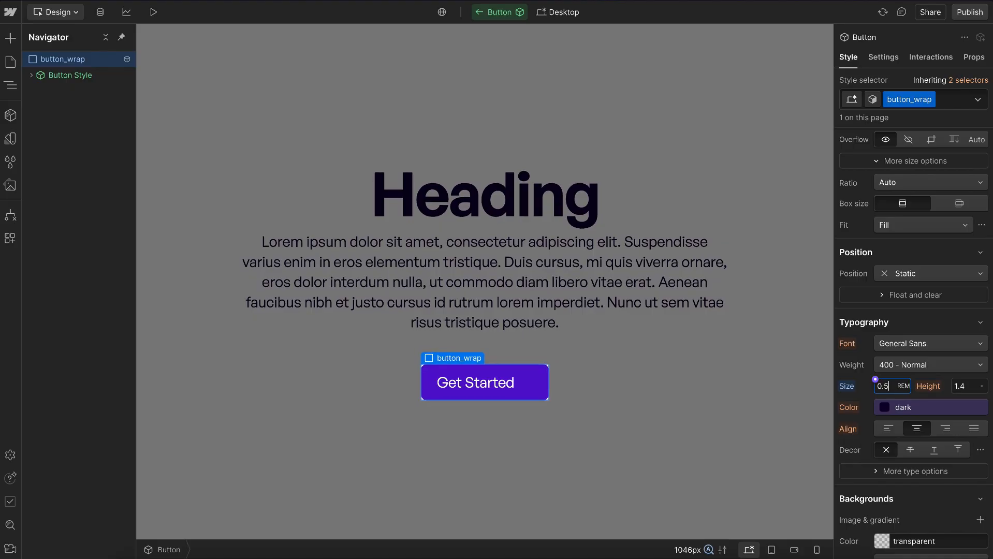
Step: Set the Medium variant's text to 0.9 rem and the Large variant's to 1.2 rem
left_click(873, 99)
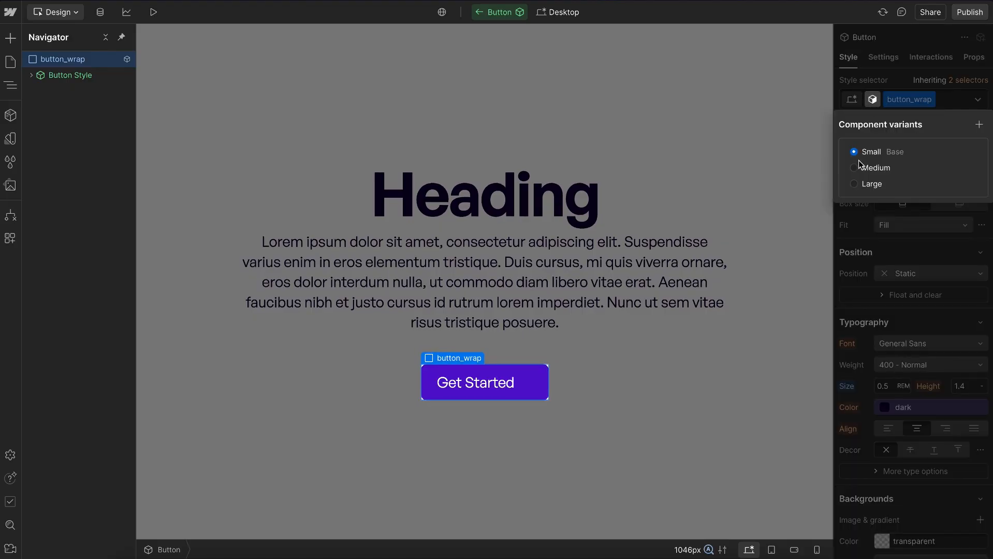
left_click(854, 167)
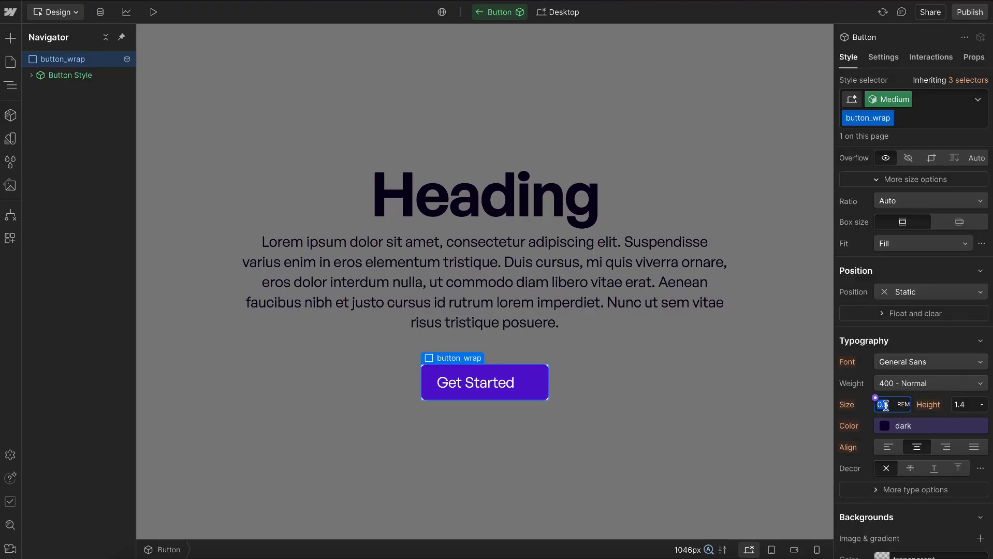
type("0.9")
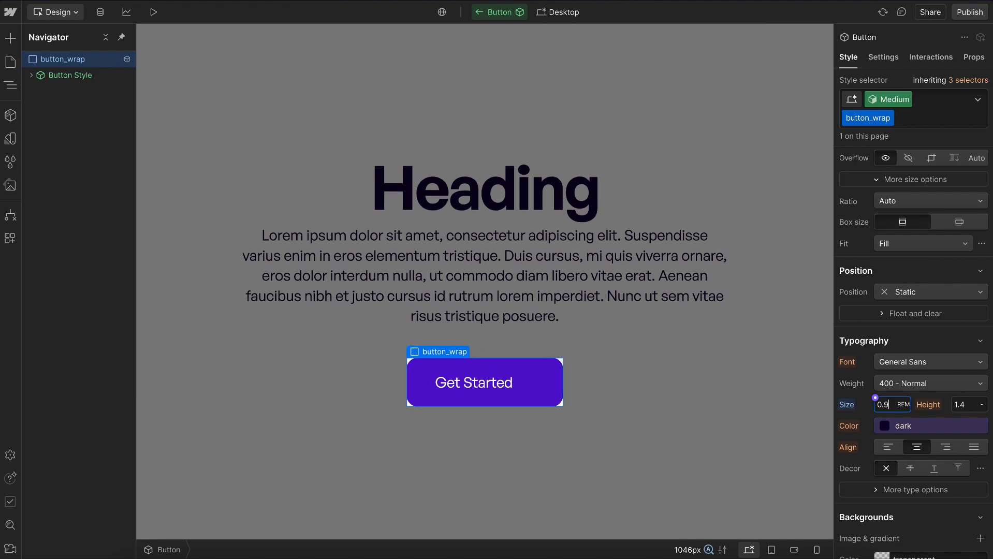
left_click(892, 100)
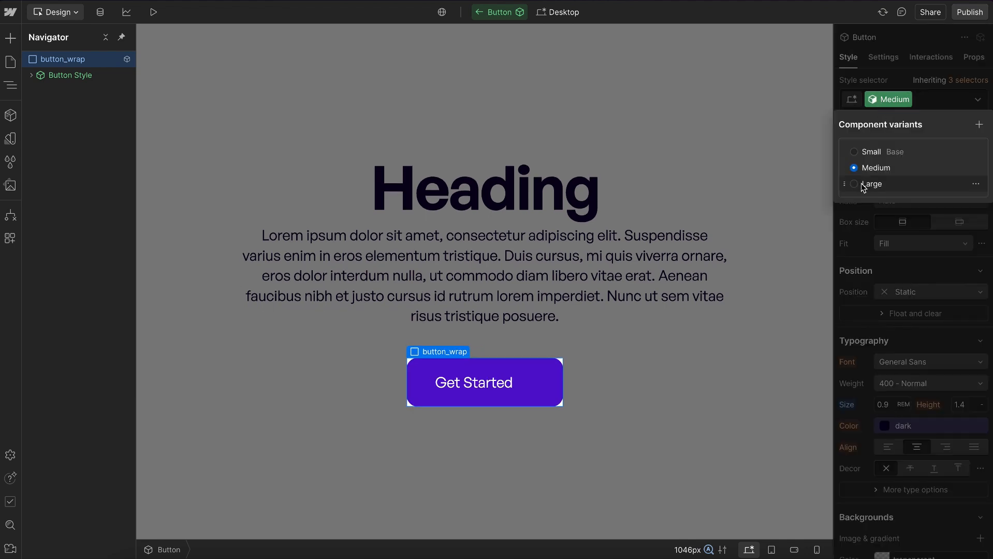
left_click(877, 184)
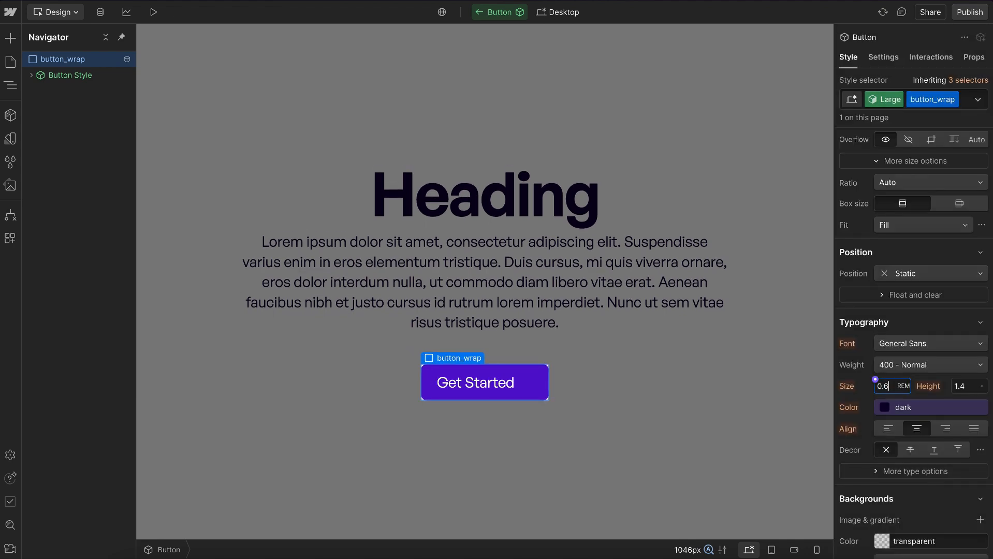
type("1.2")
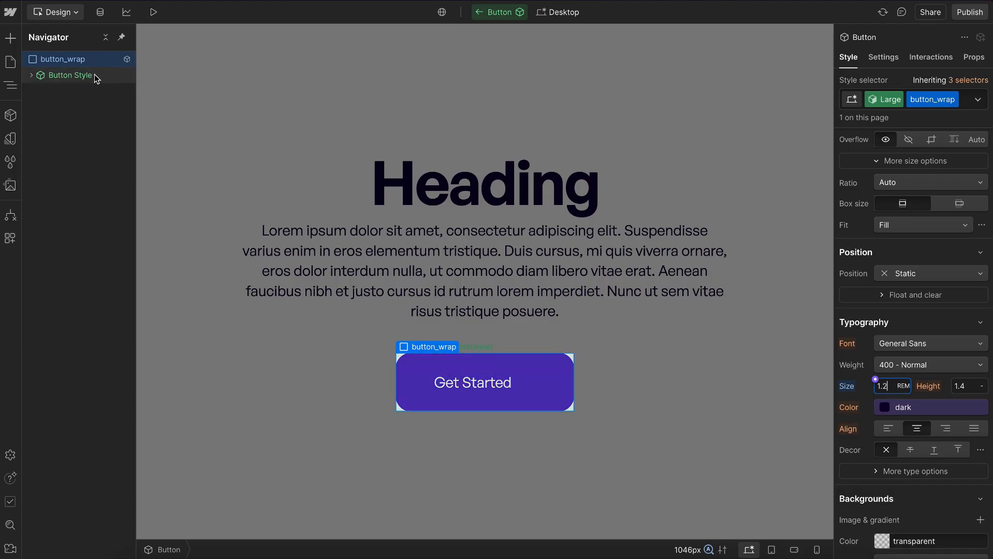
left_click(889, 100)
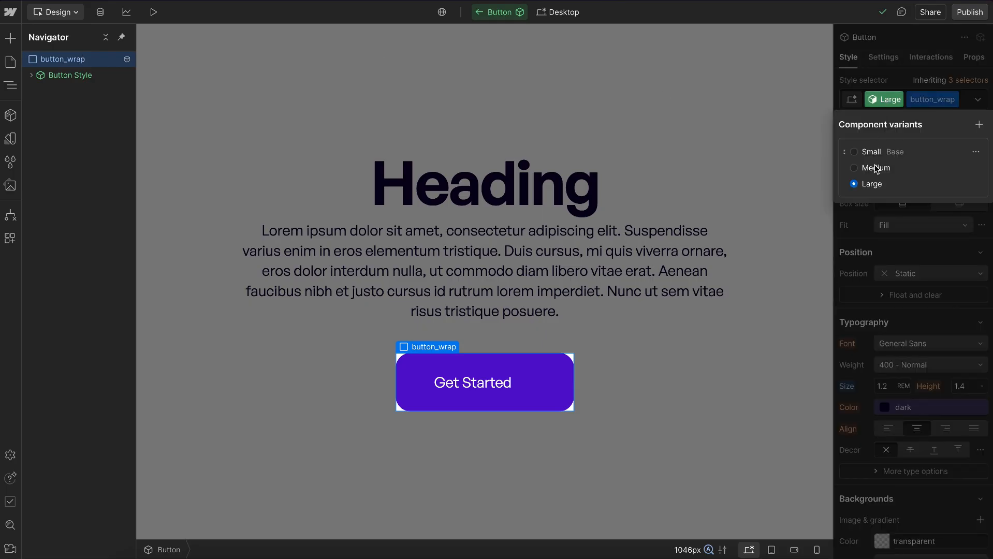
Step: Rename the Button's Variant property to Size with Medium as its default
left_click(974, 57)
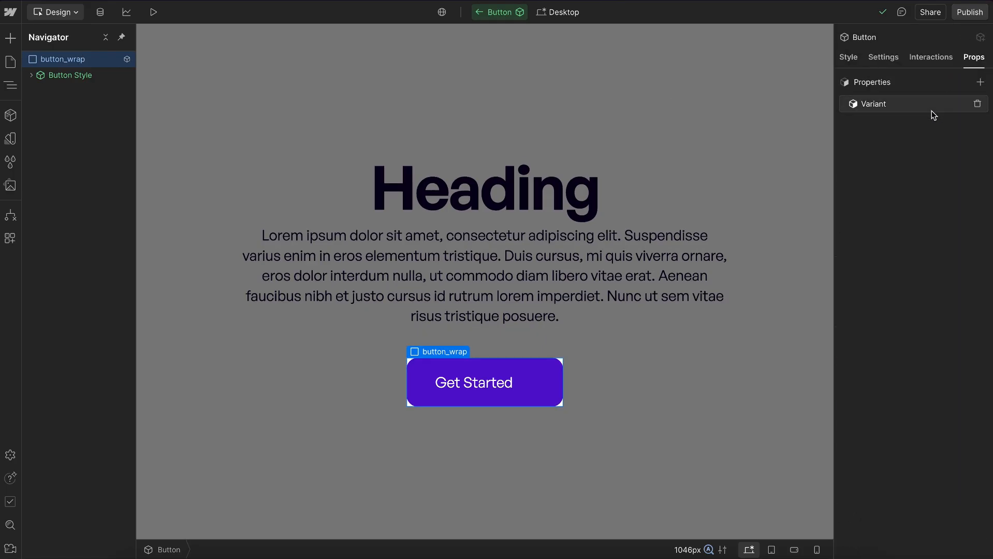
type("Size")
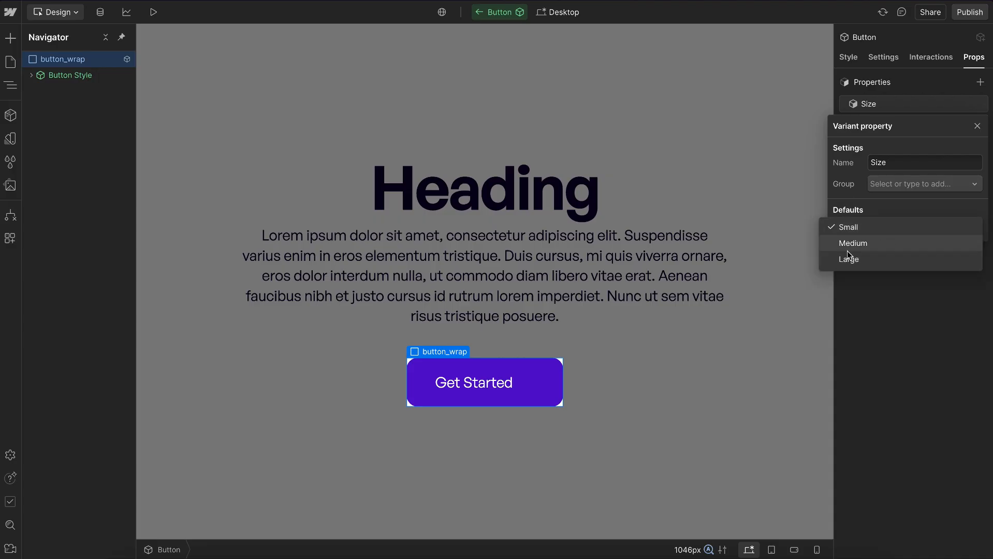
left_click(854, 243)
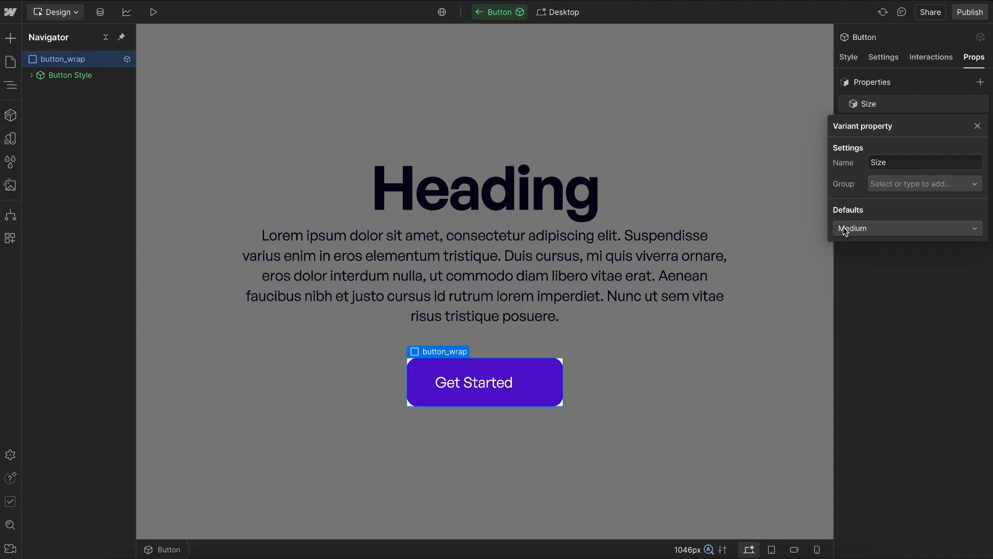
left_click(978, 126)
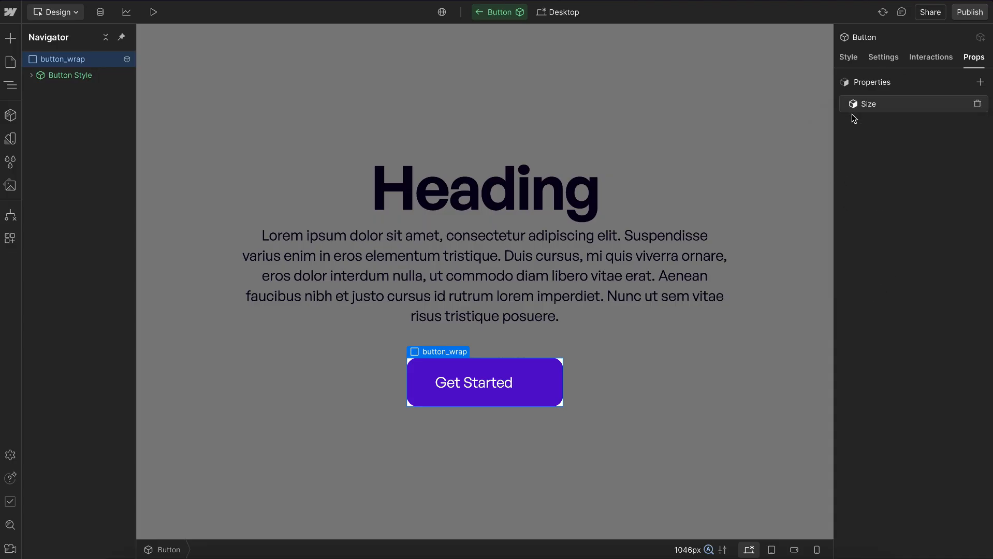
left_click(71, 75)
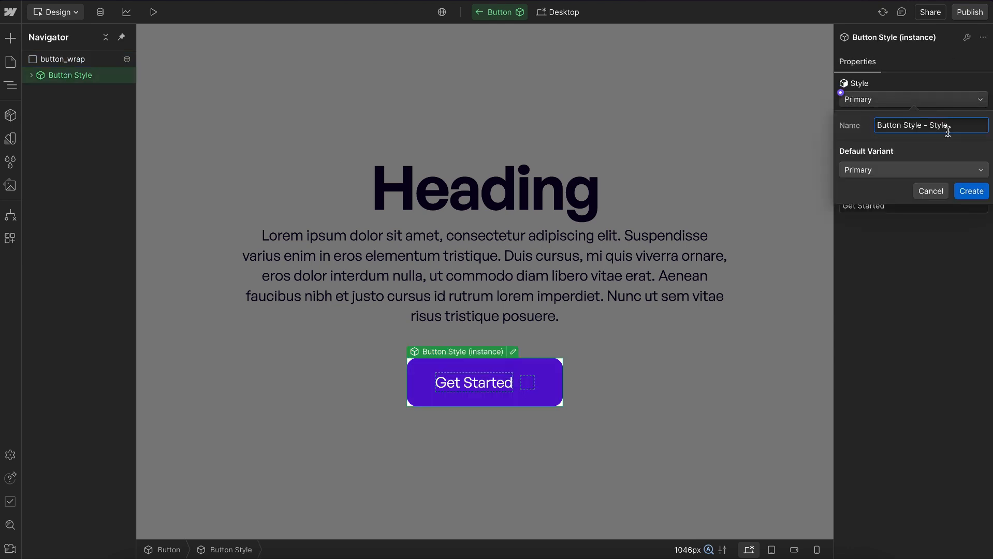
Step: Create Button properties 'Style' and 'Layout' linked to the nested Button Style's Style and Layout
type("Style")
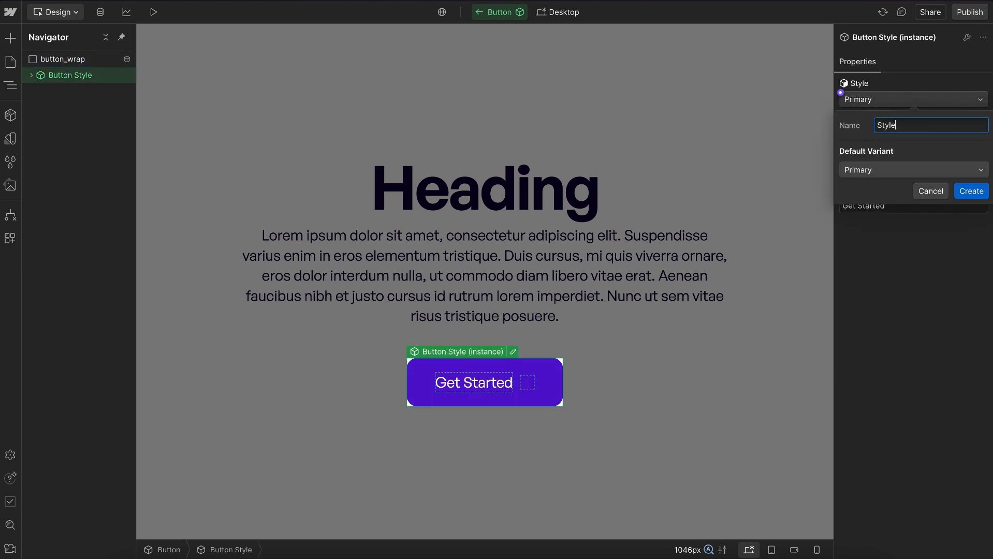
left_click(969, 191)
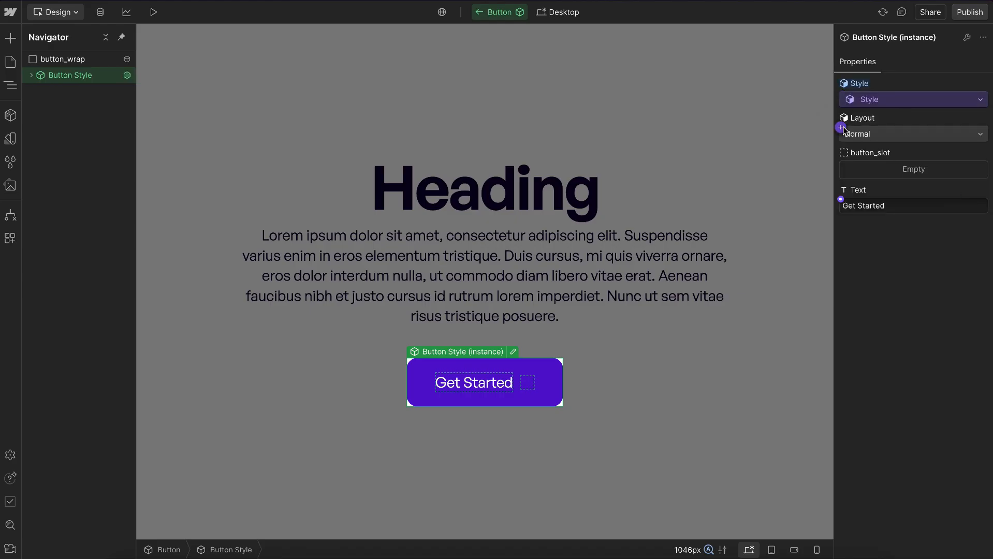
left_click(842, 128)
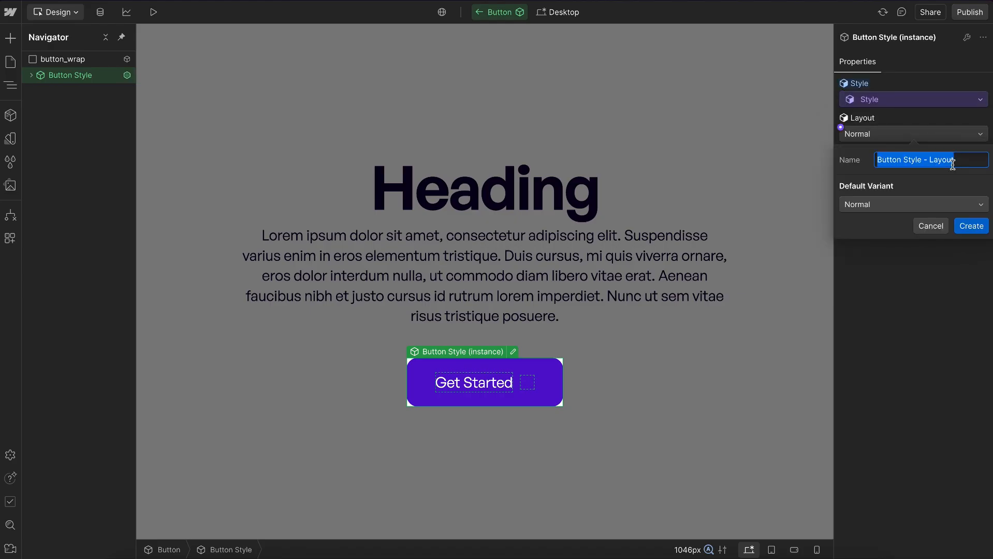
type("Layout")
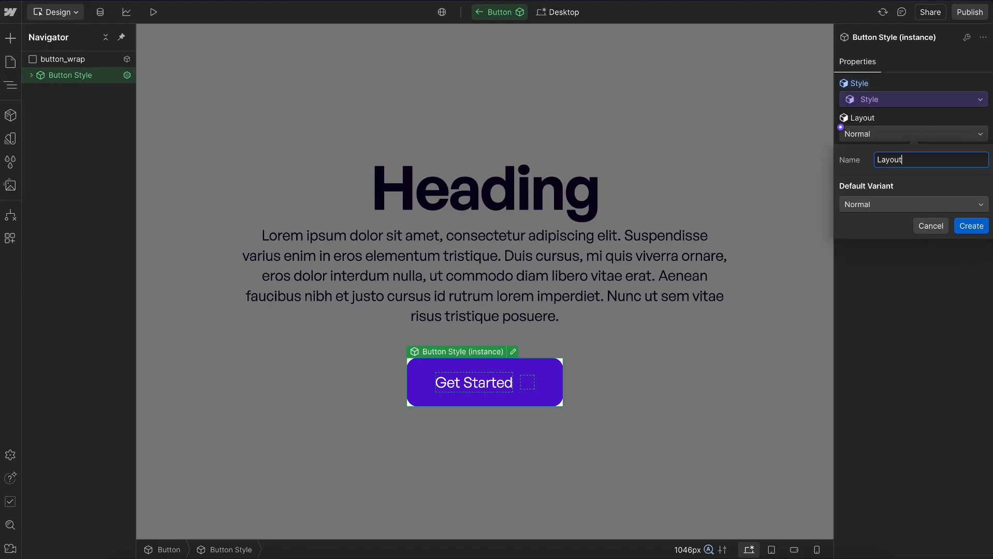
left_click(971, 226)
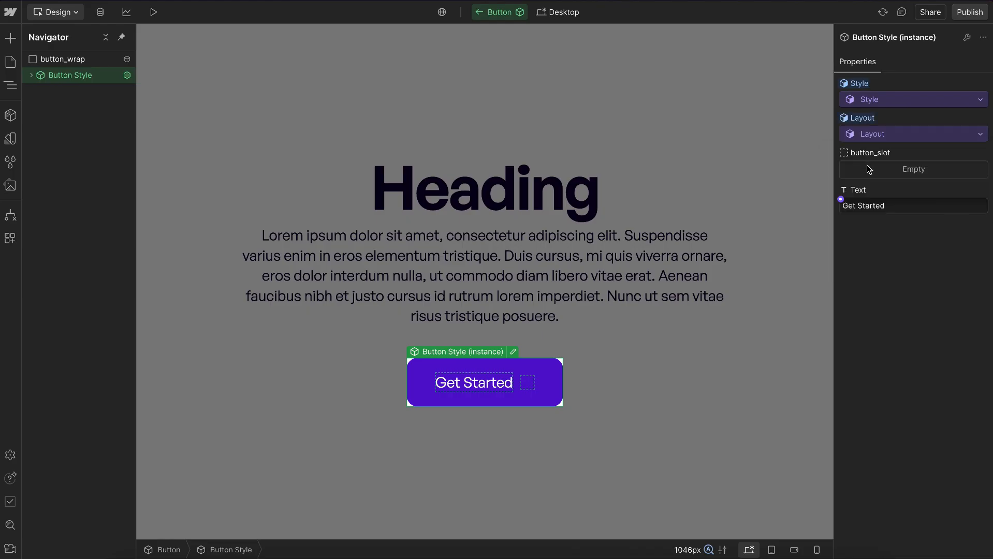
left_click(30, 75)
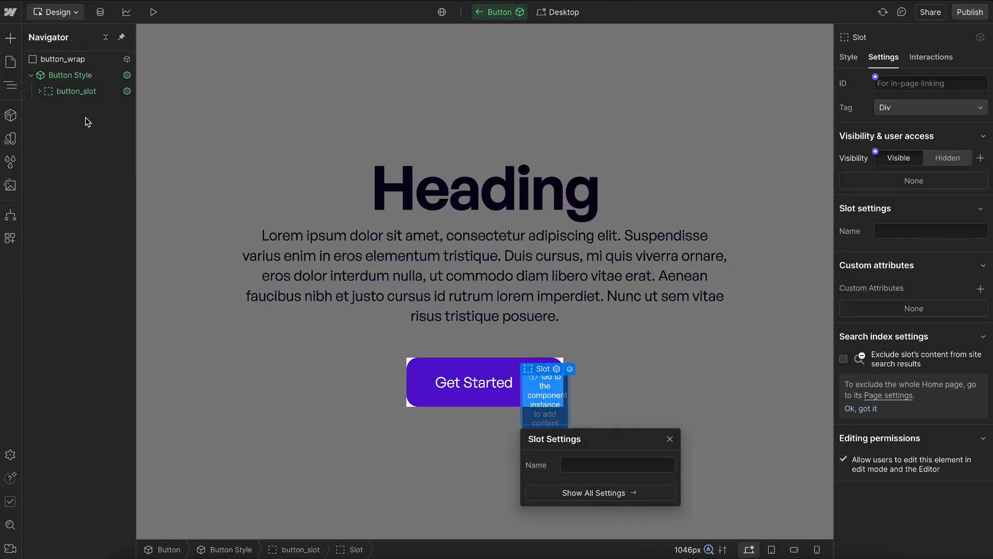
Step: Add a Slot inside button_slot and create a Text property defaulting to Get Started
left_click(669, 439)
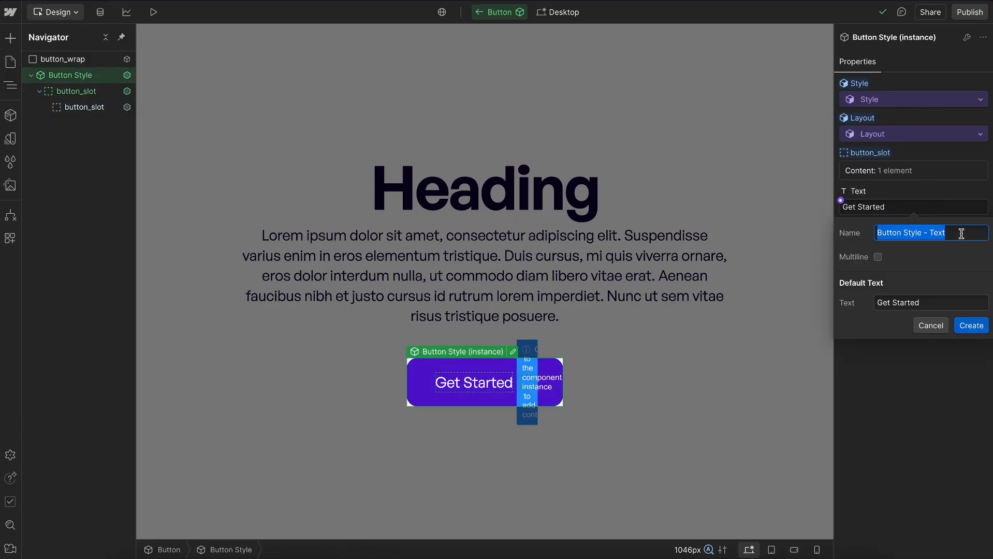
left_click(971, 325)
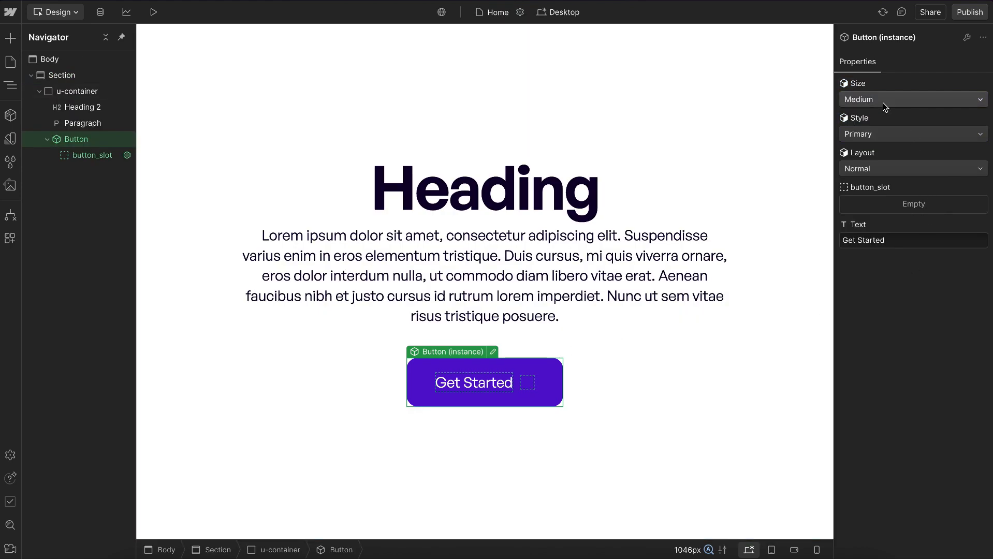
Step: Set the Home page Button instance to Size Small, Style Secondary, Layout Reversed
left_click(912, 98)
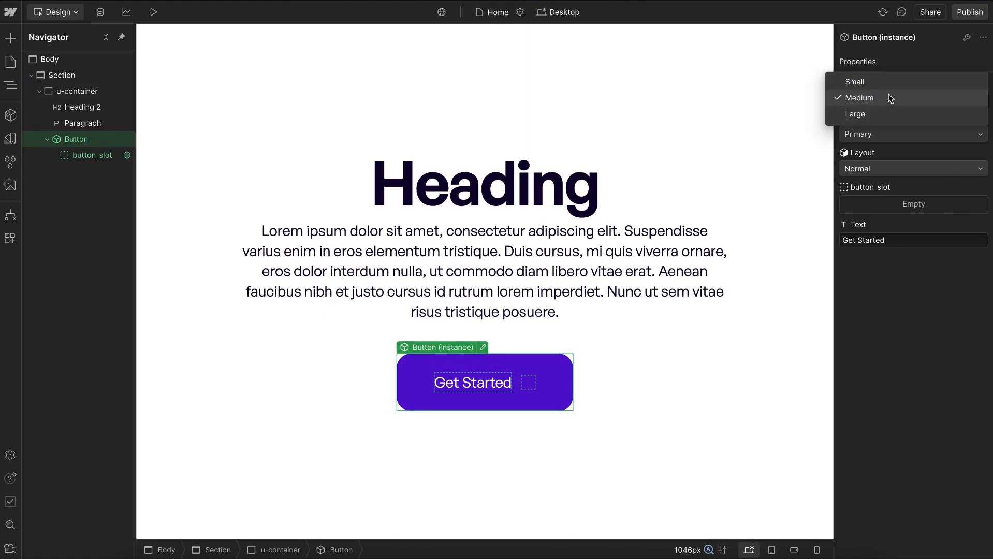
left_click(855, 81)
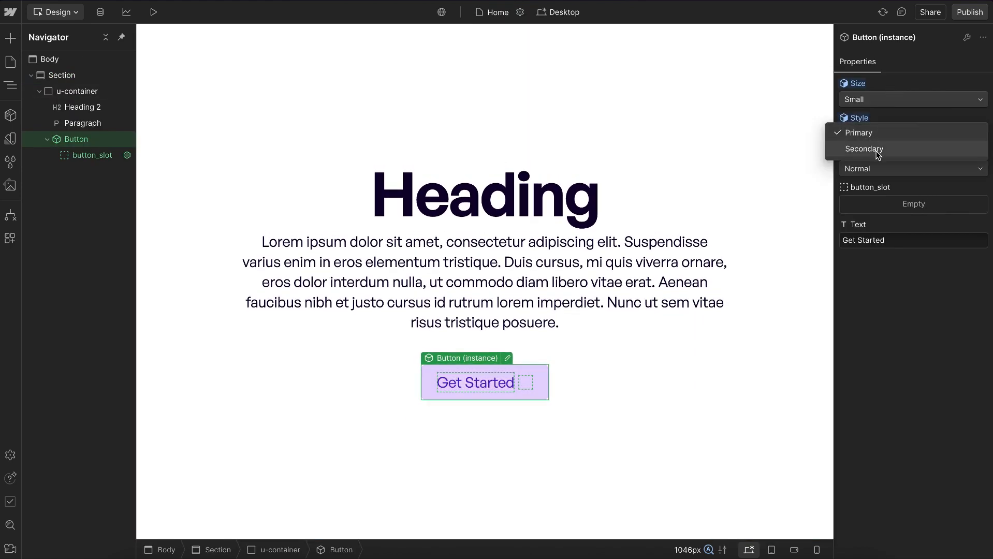
left_click(863, 148)
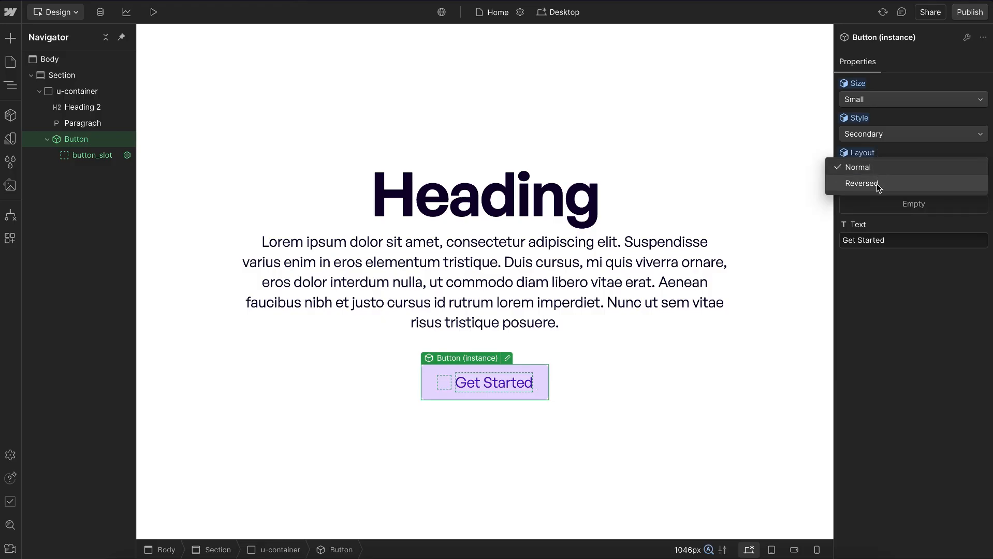
left_click(861, 183)
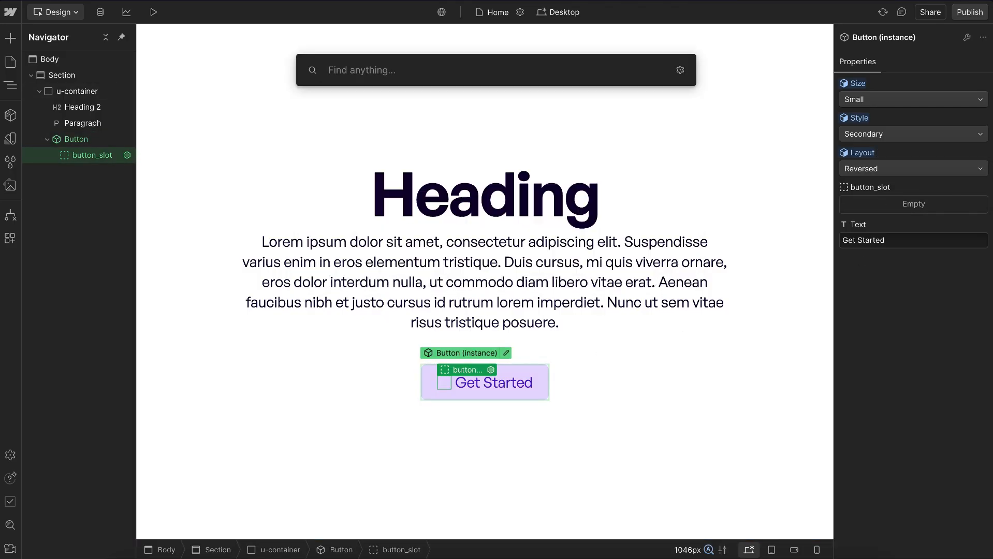
Step: Insert the Icon / X component into the button's slot via Quick Find 'icon'
type("icon")
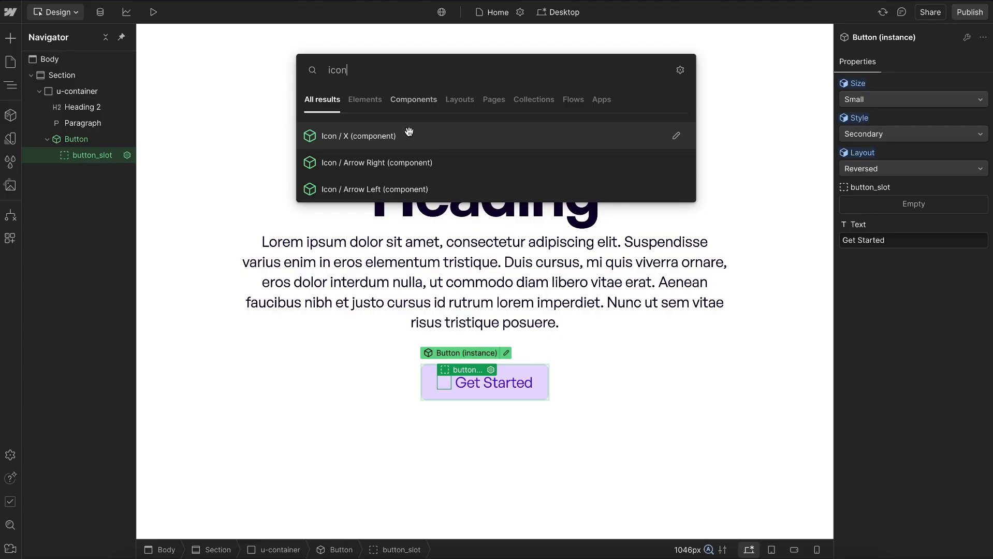
left_click(360, 136)
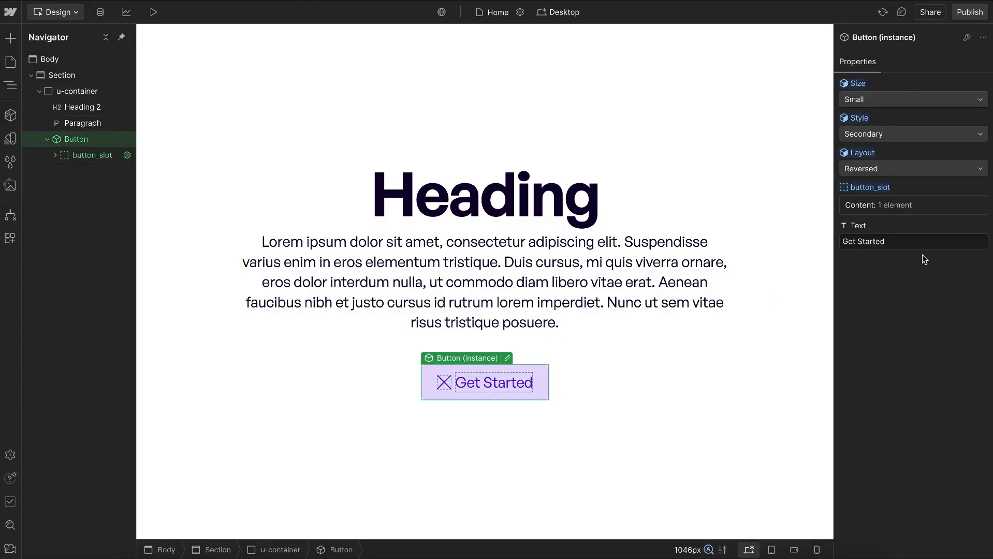
left_click(912, 241)
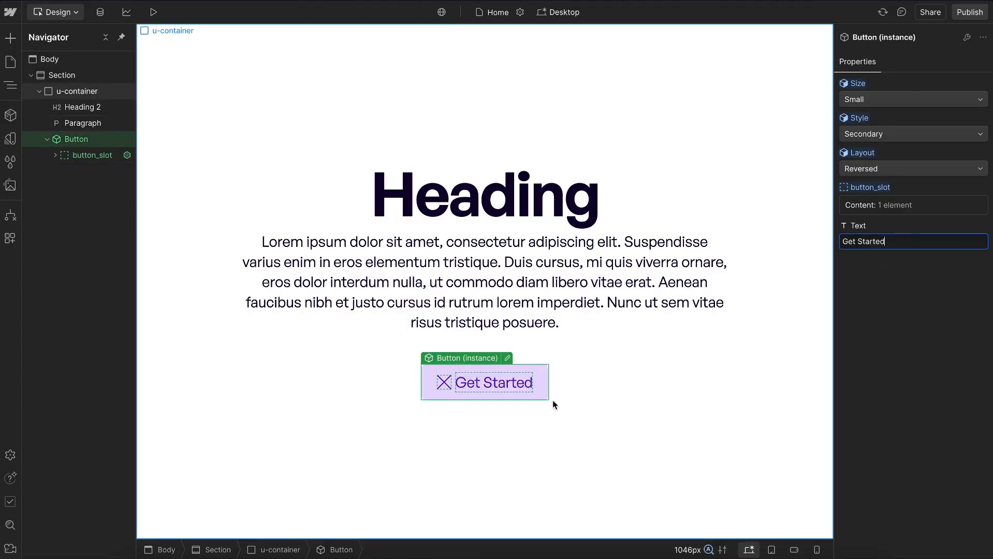
mouse_move(701, 447)
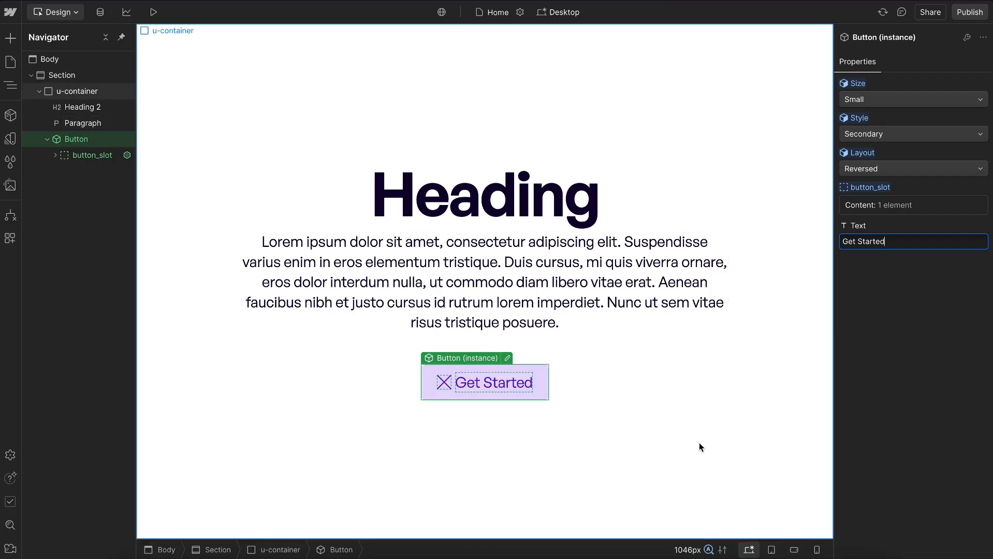